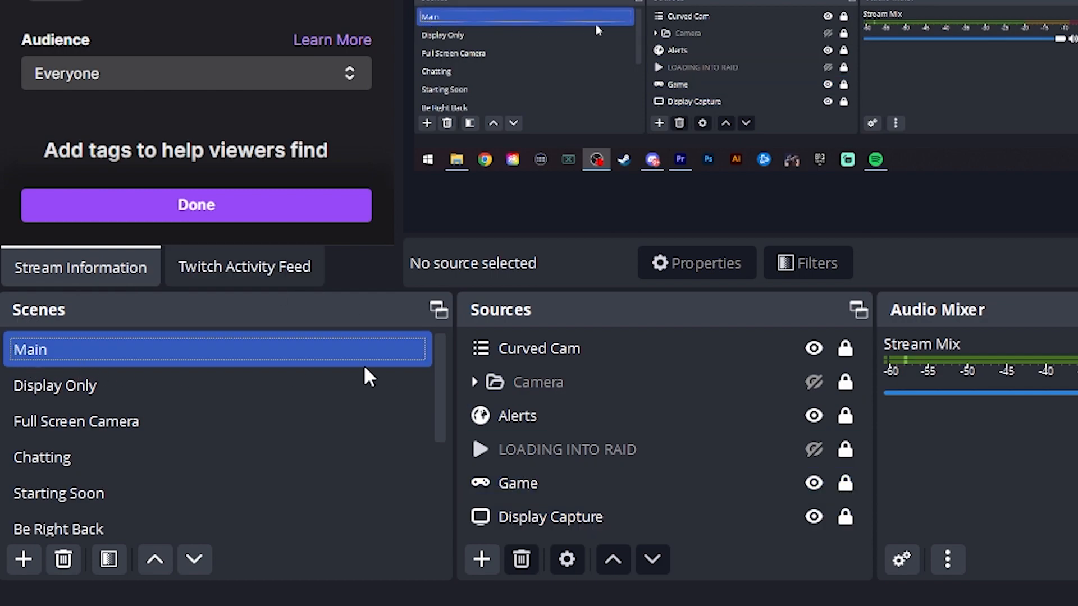
Create a new scene named Test Scene holding a Display Capture source.
click(538, 381)
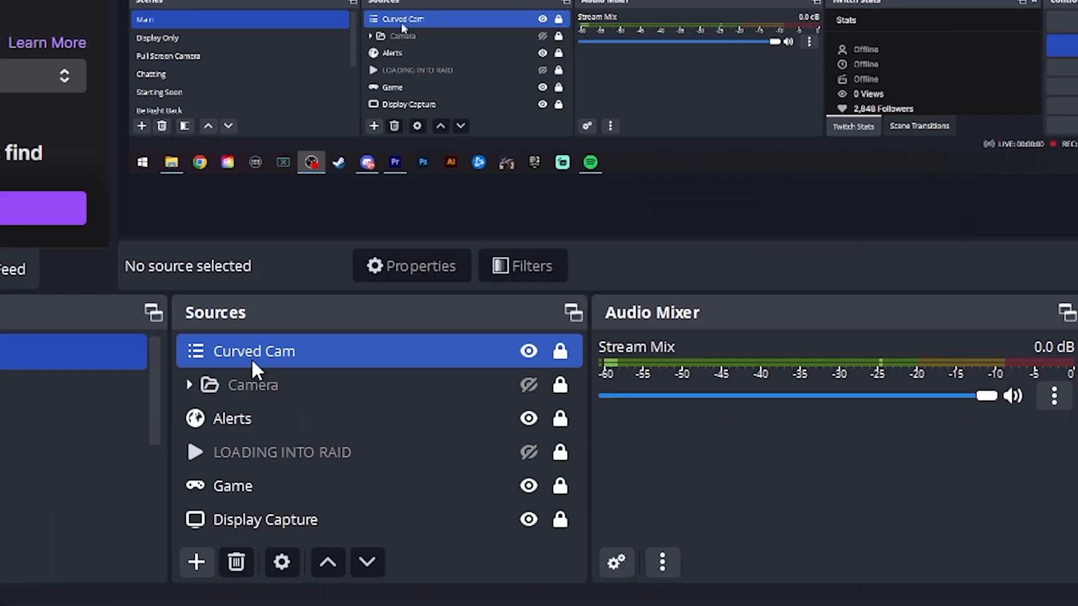
click(196, 562)
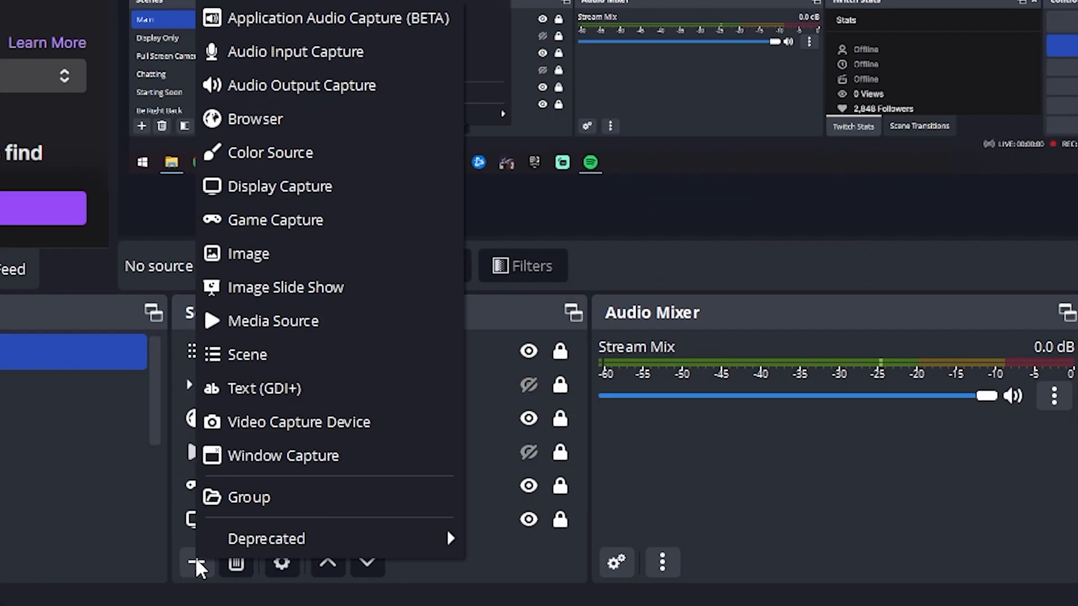
mouse_move(356, 186)
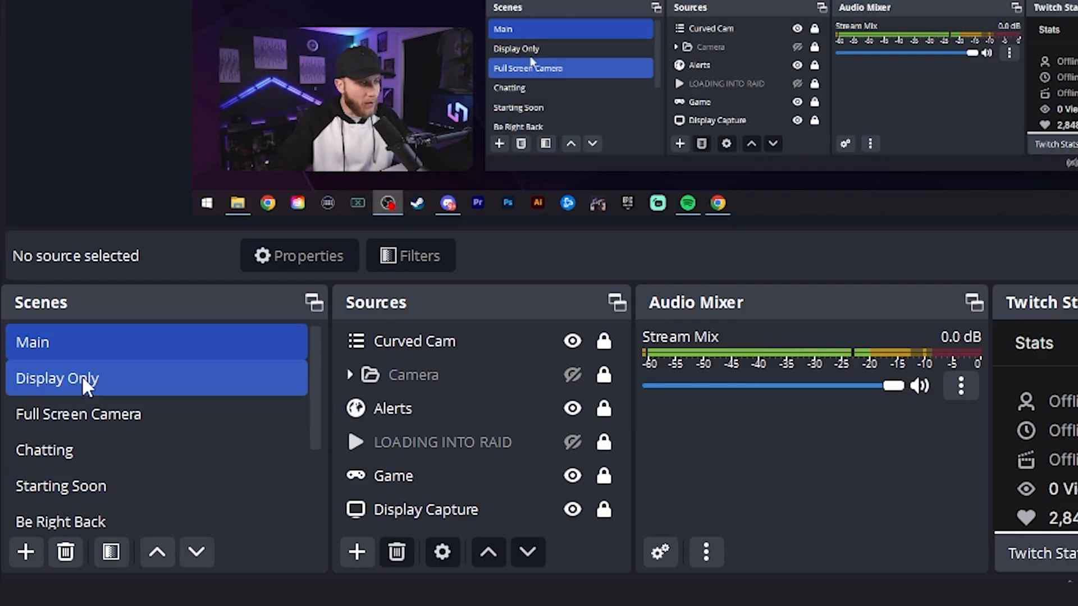
click(32, 341)
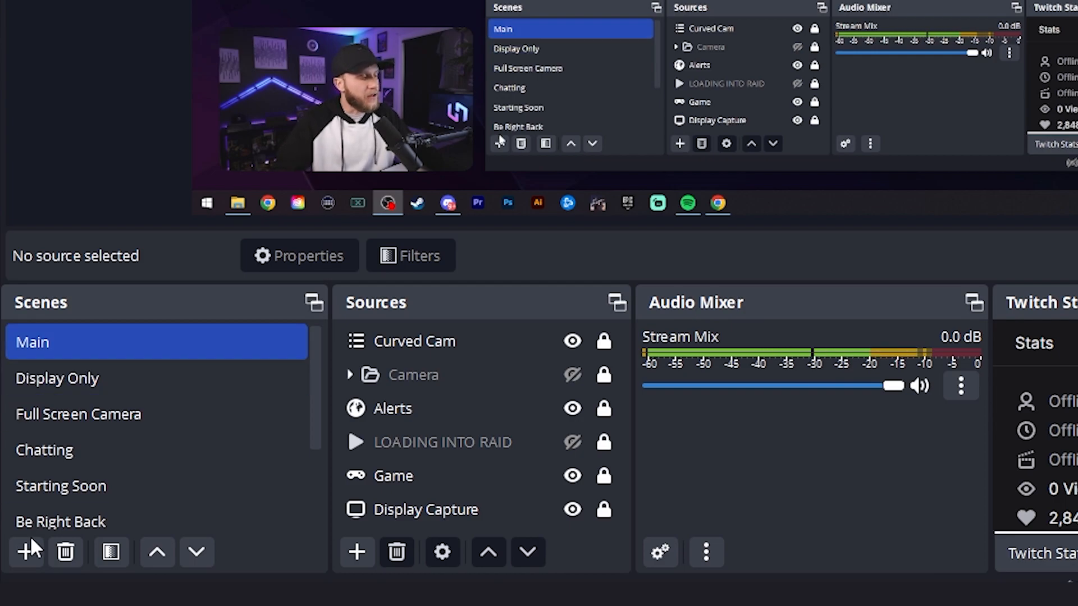
click(25, 552)
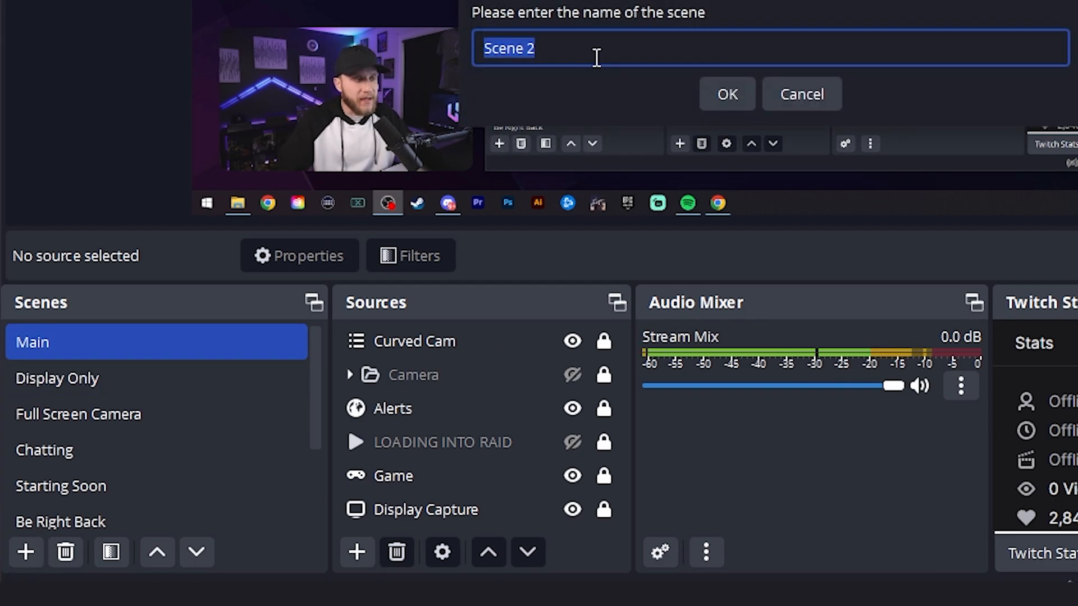
text(T)
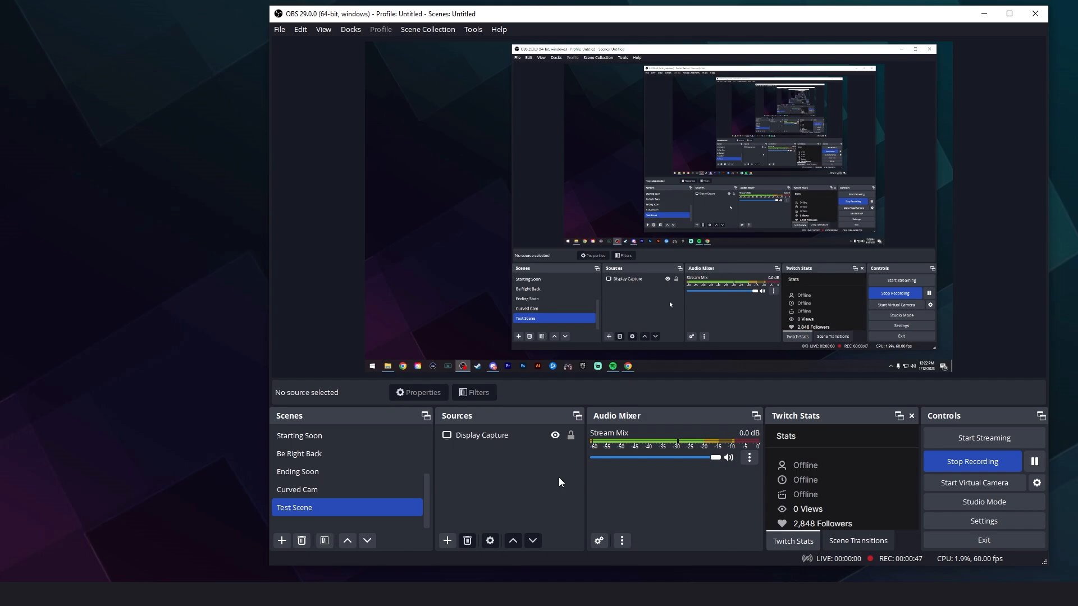
Add a new Video Capture Device source named Test Camera to Test Scene.
click(446, 540)
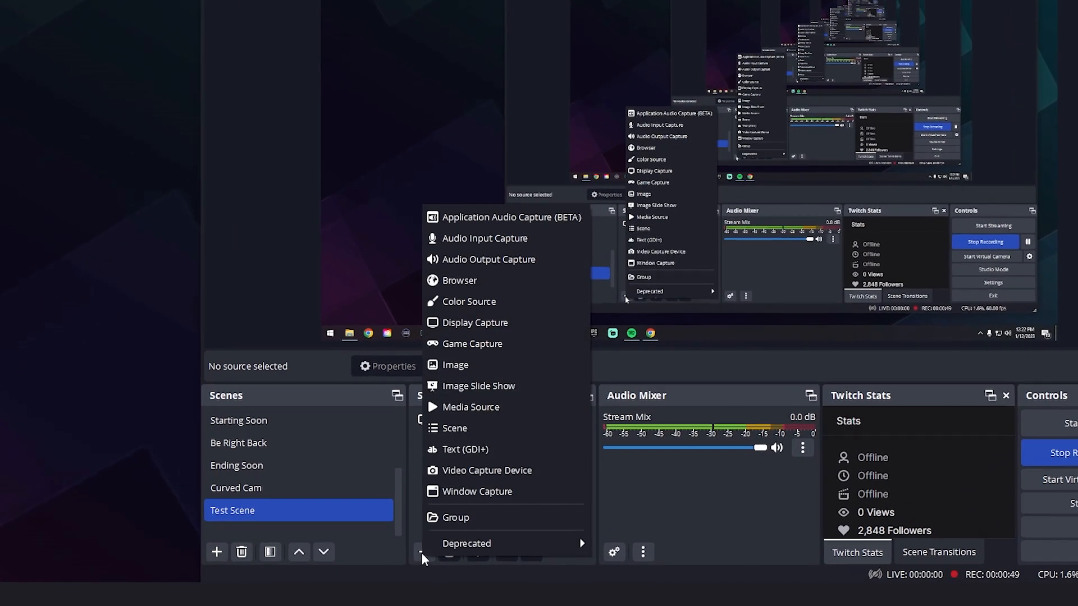
click(488, 471)
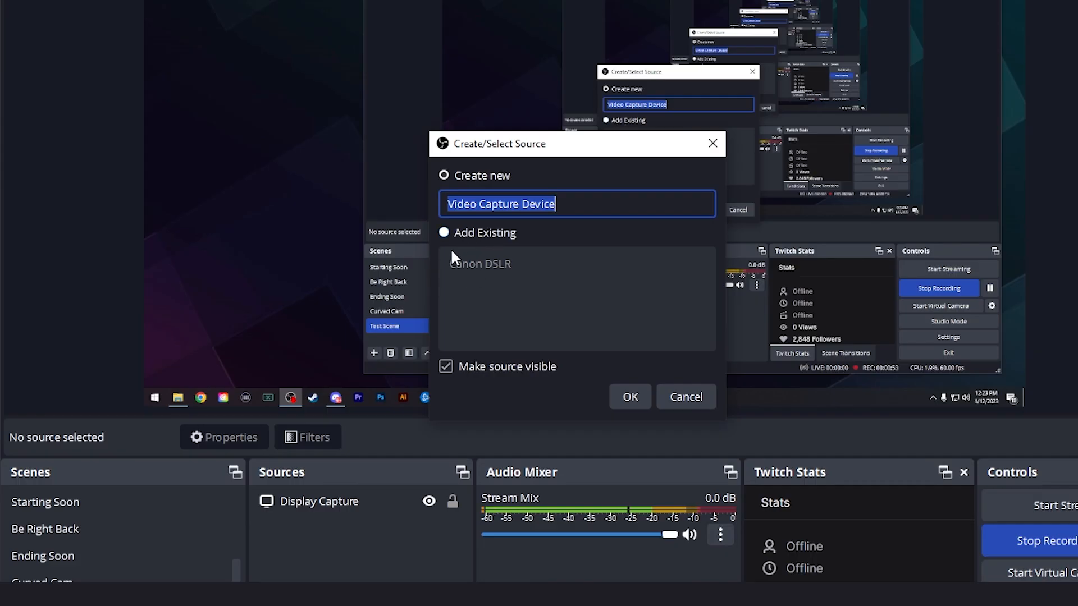
click(444, 233)
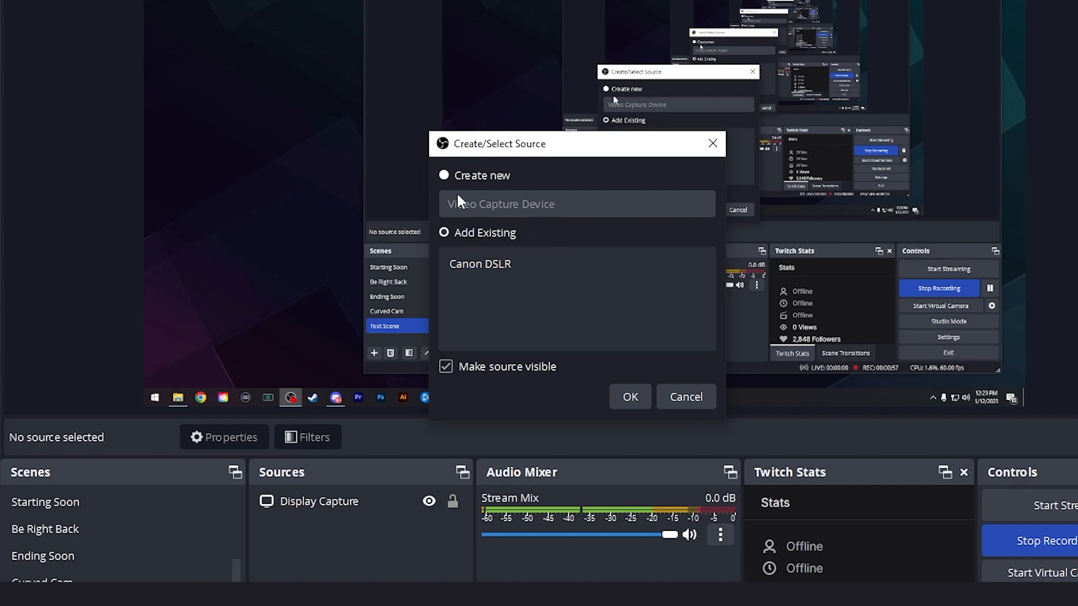
click(445, 175)
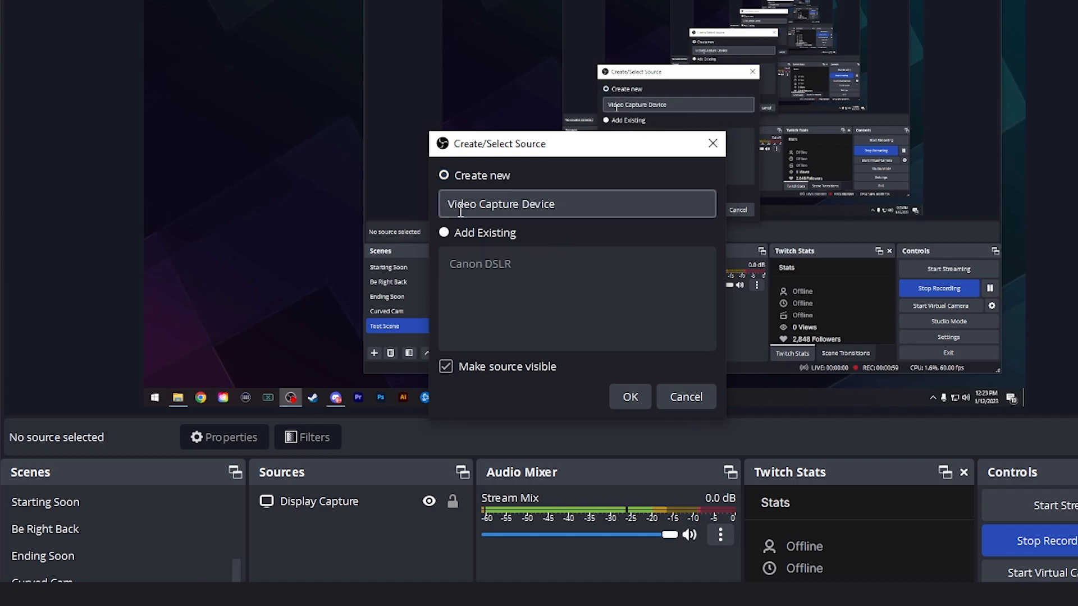
text(Test Camer)
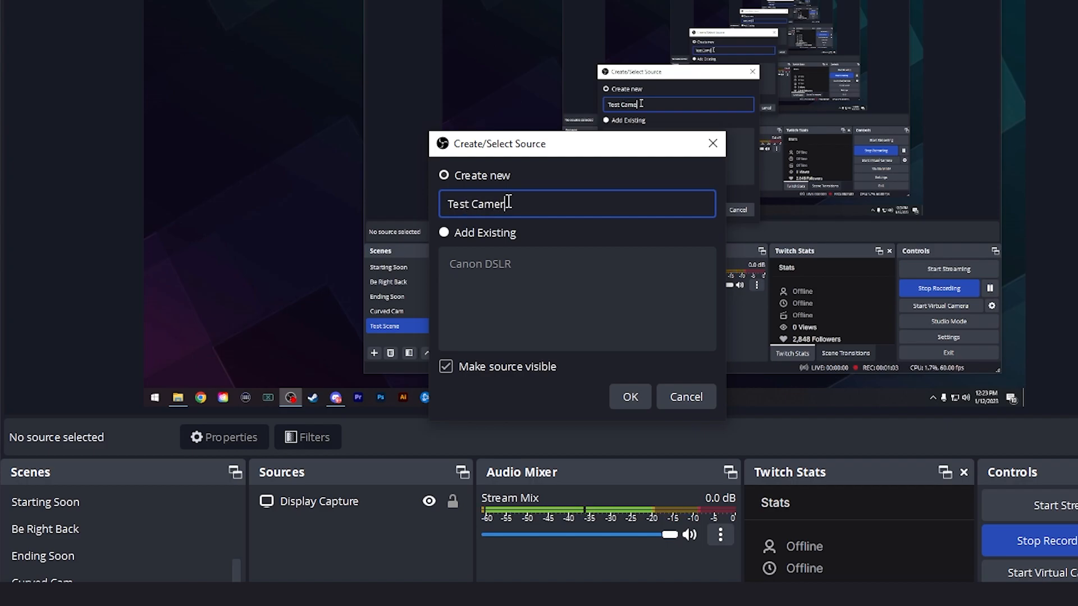
click(628, 396)
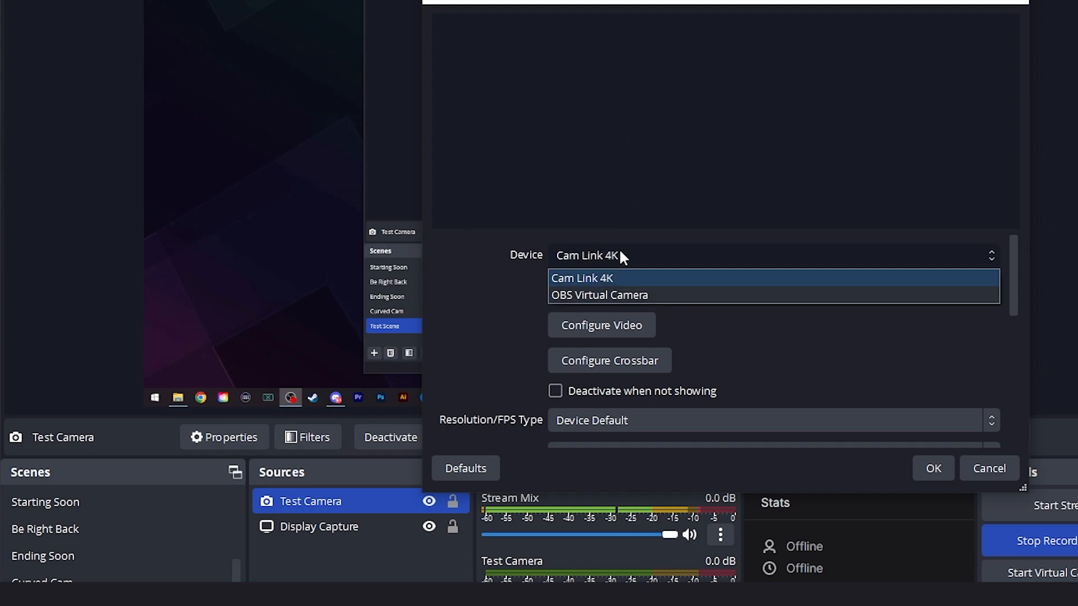
click(581, 277)
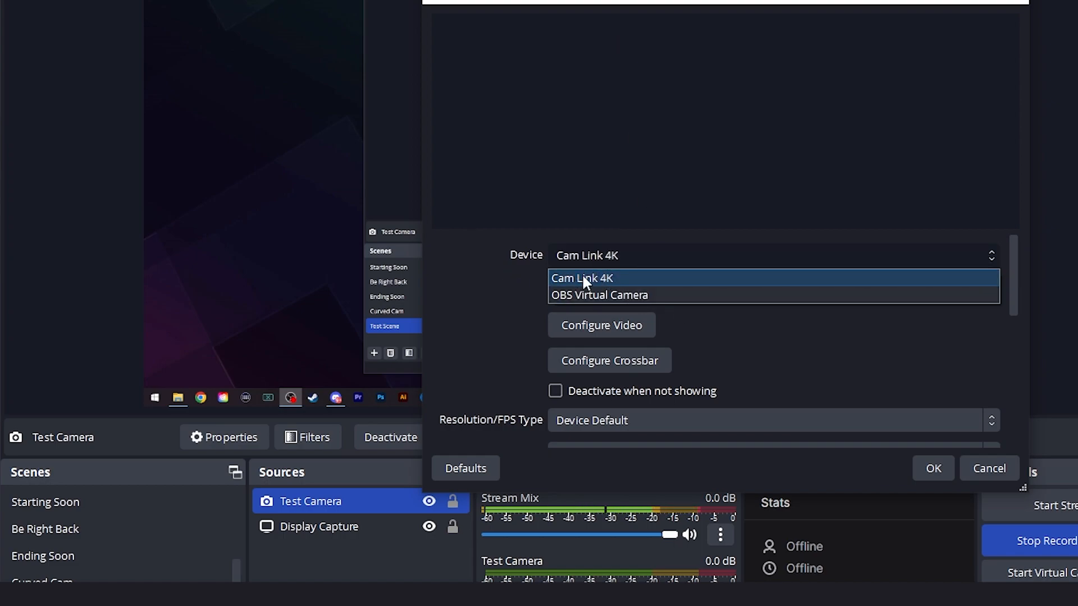
click(582, 277)
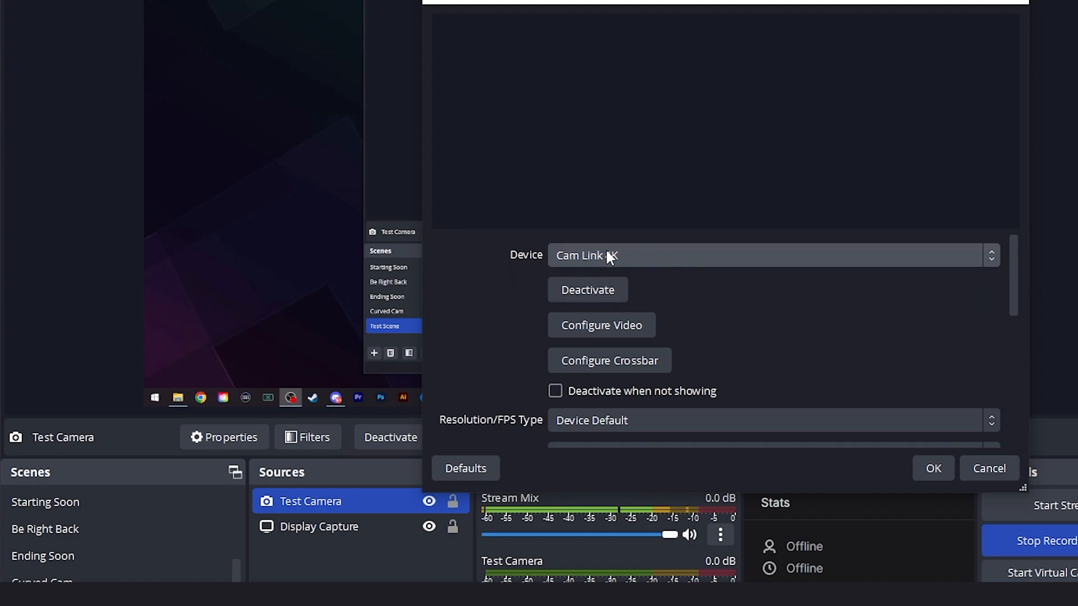
scroll(down, 3)
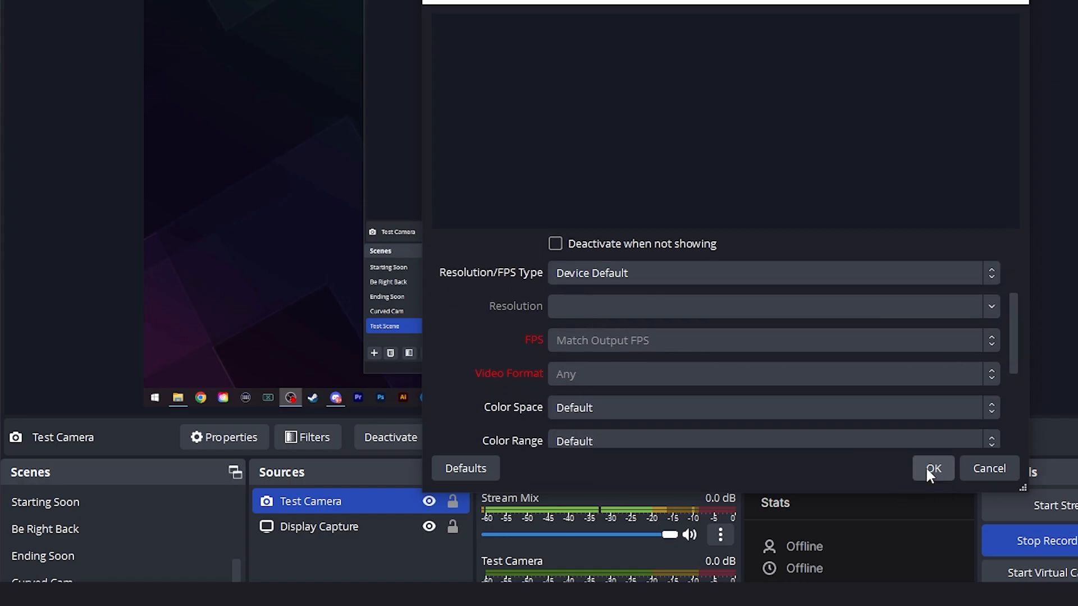
click(932, 469)
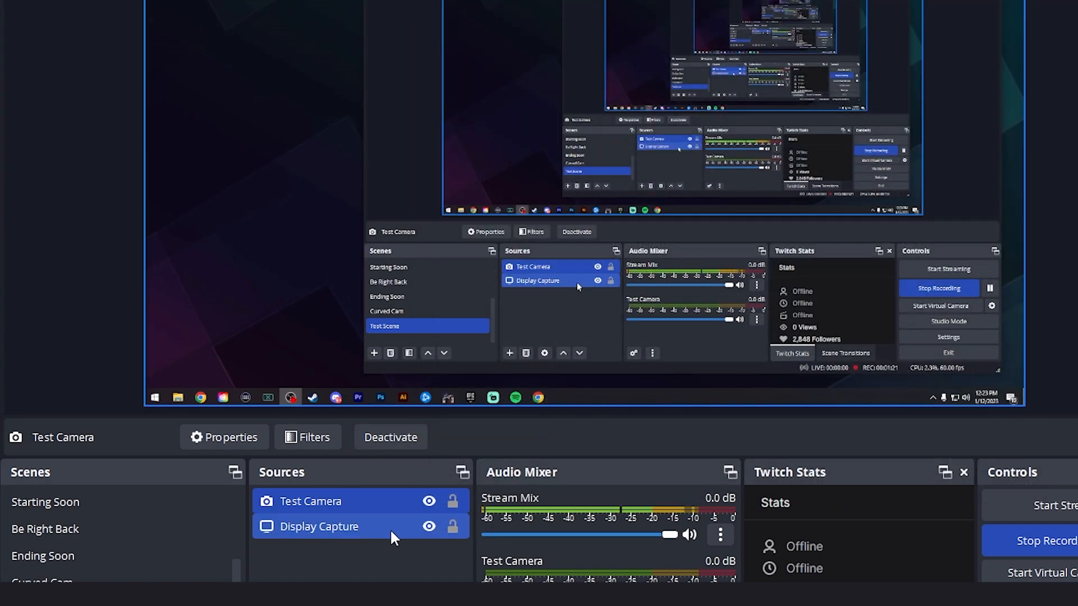
Remove the Test Camera source, leaving the existing Canon DSLR above Display Capture.
right_click(310, 500)
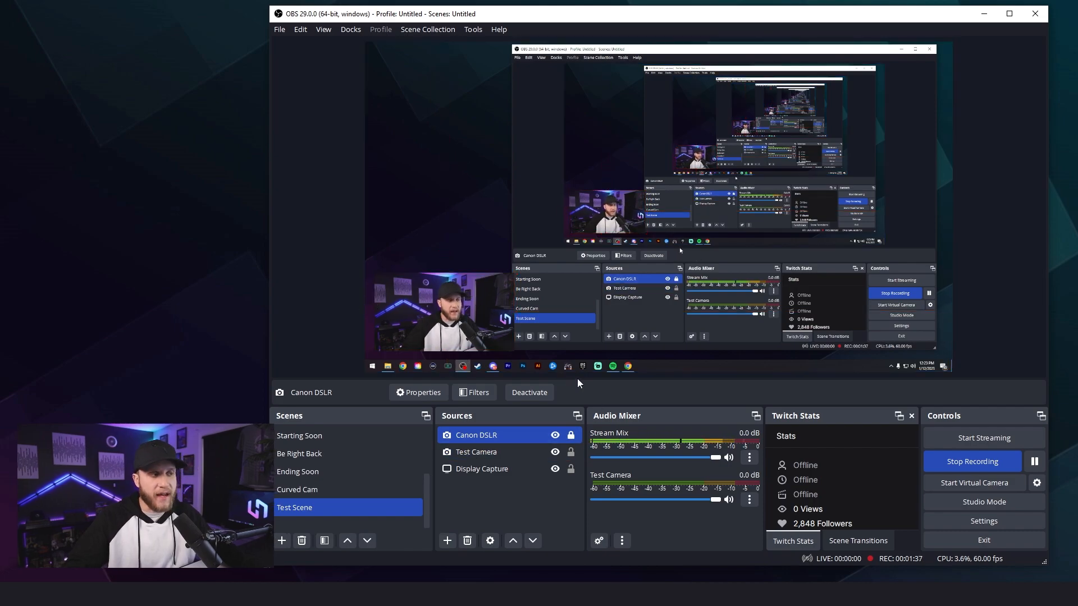
right_click(476, 452)
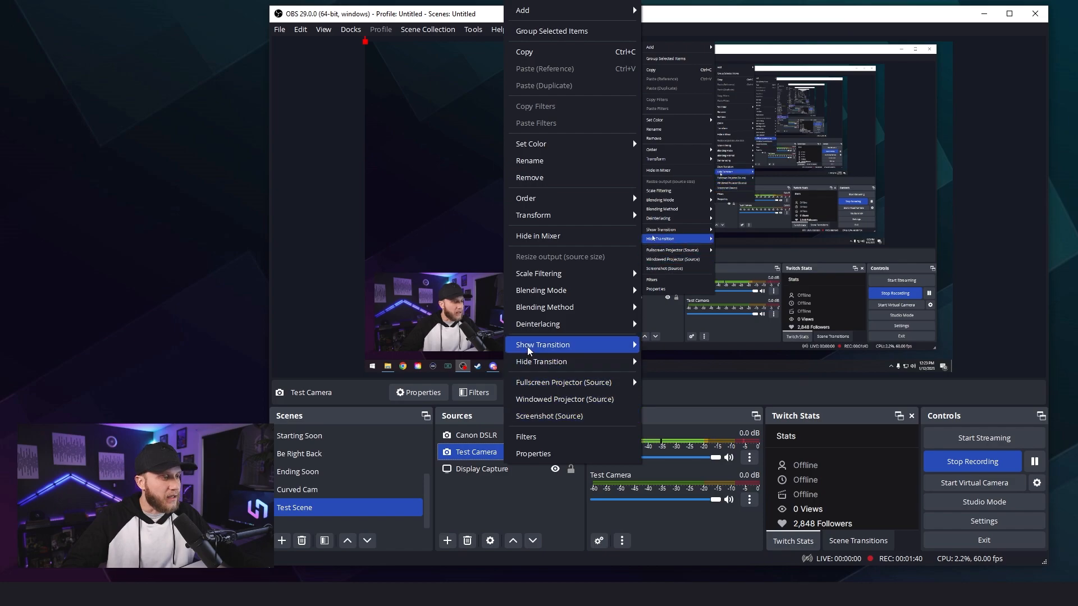
click(529, 177)
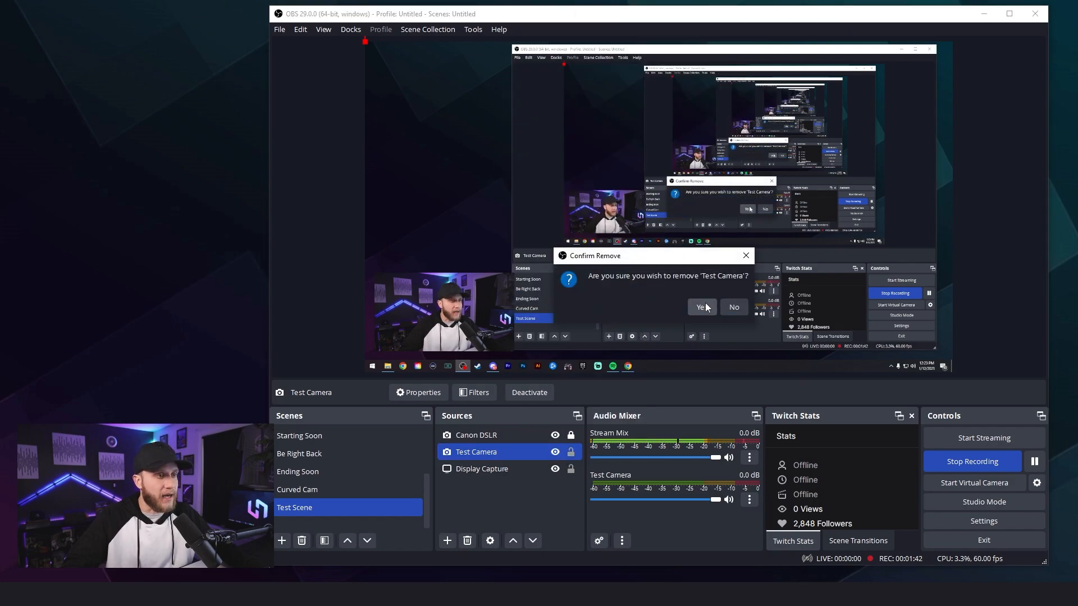
click(699, 307)
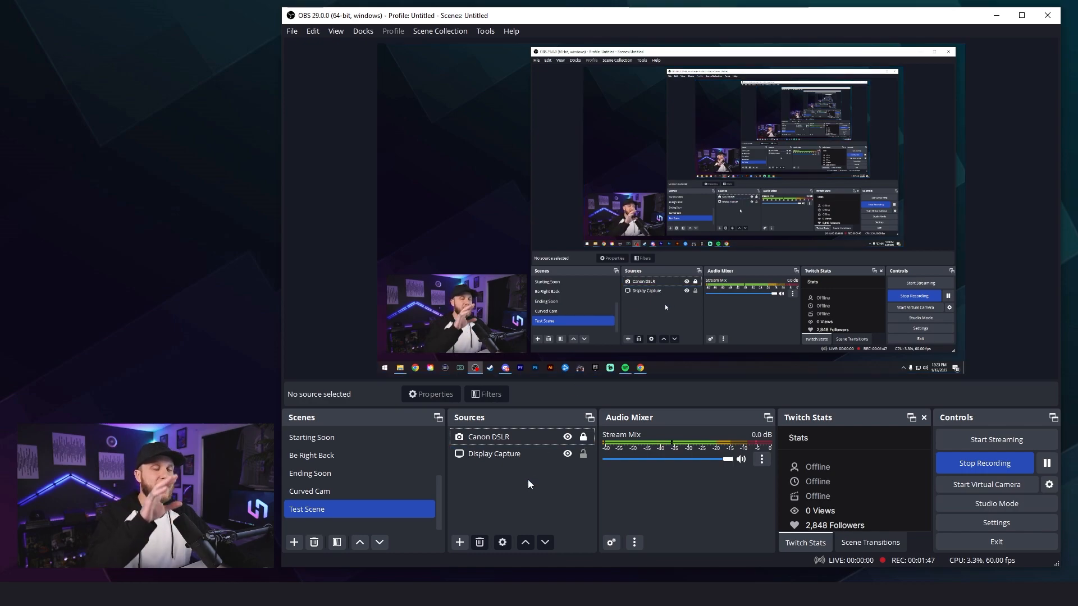
click(489, 437)
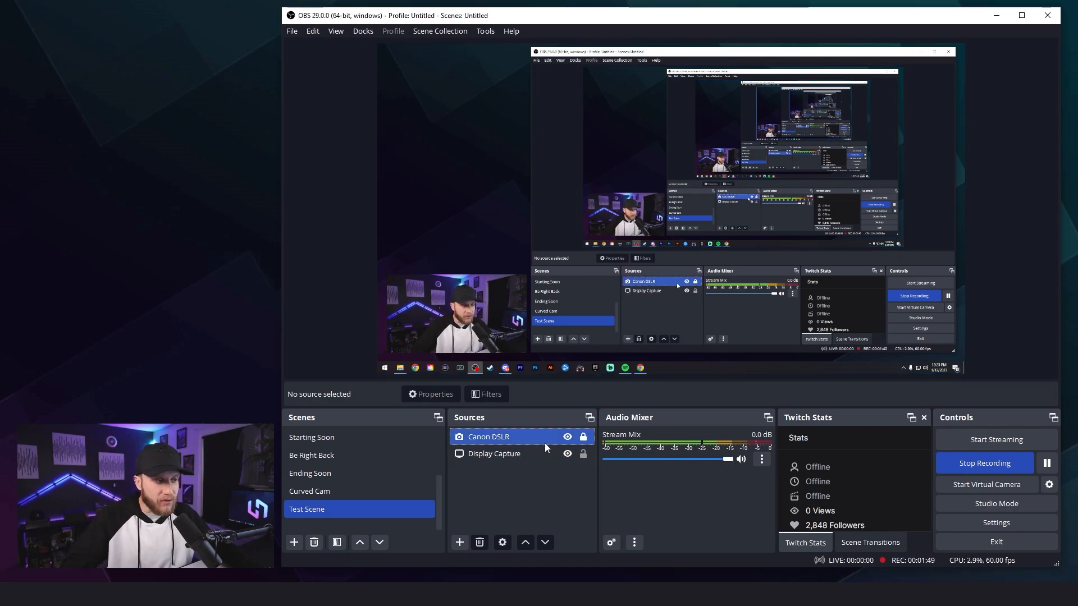
click(494, 452)
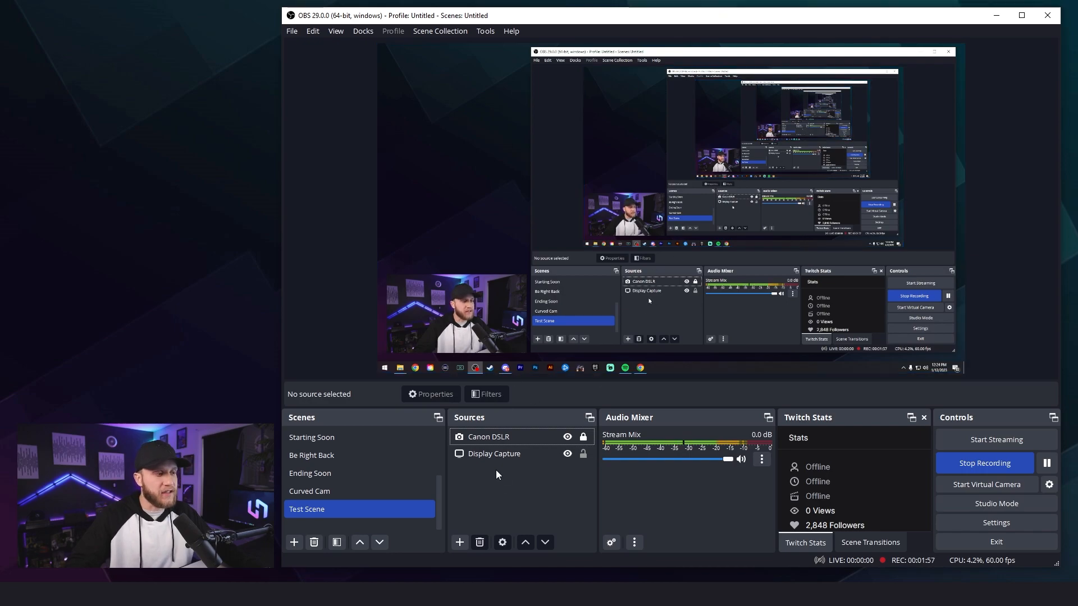
click(494, 453)
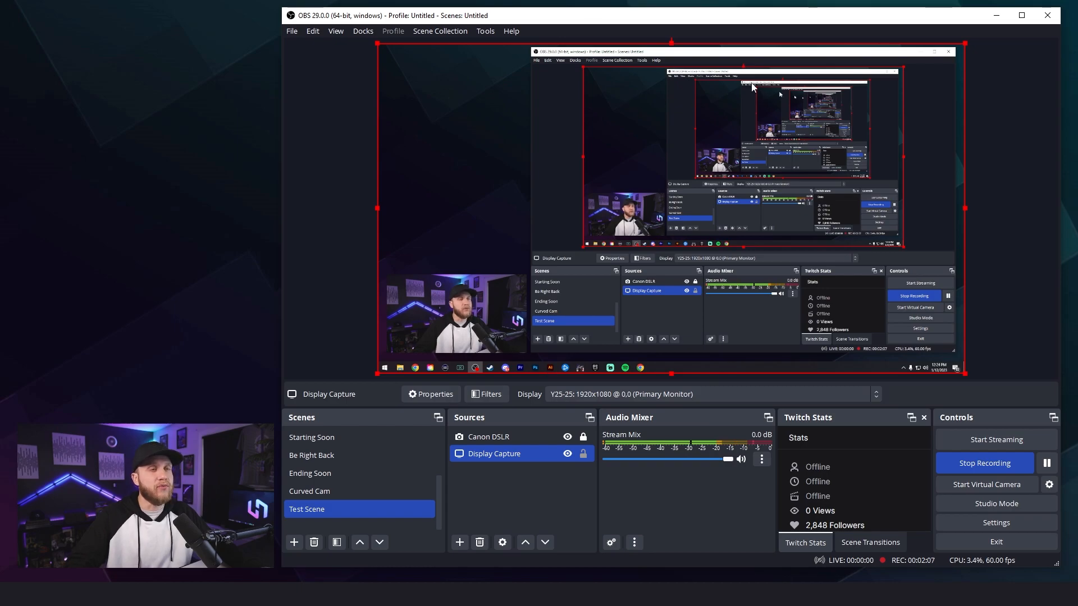
mouse_move(958, 42)
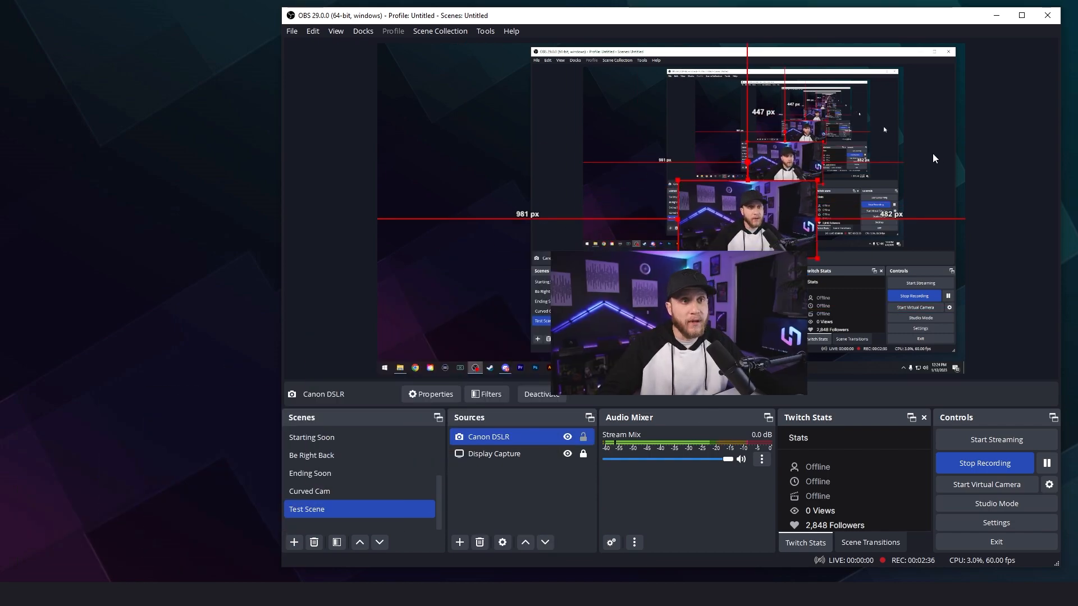
mouse_move(856, 206)
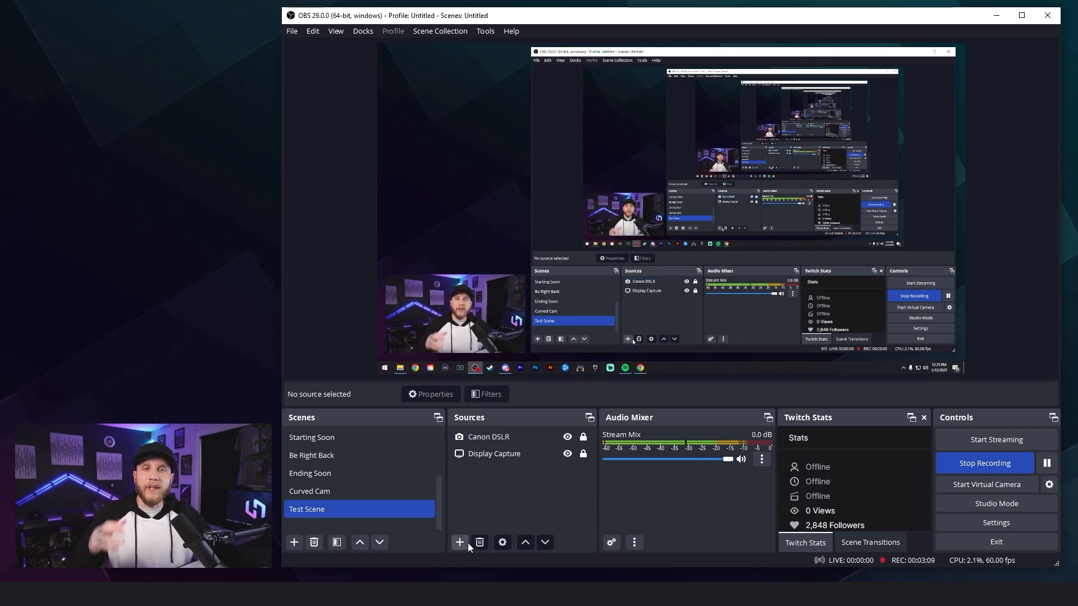
Browse the addable source types and choose a Browser source for Test Scene.
click(459, 543)
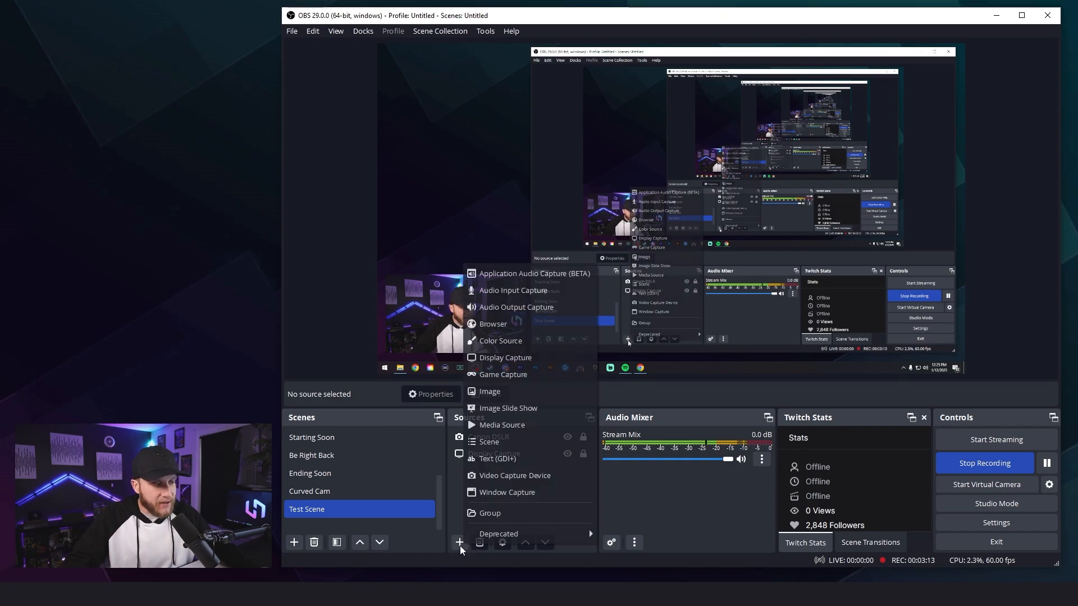
mouse_move(502, 425)
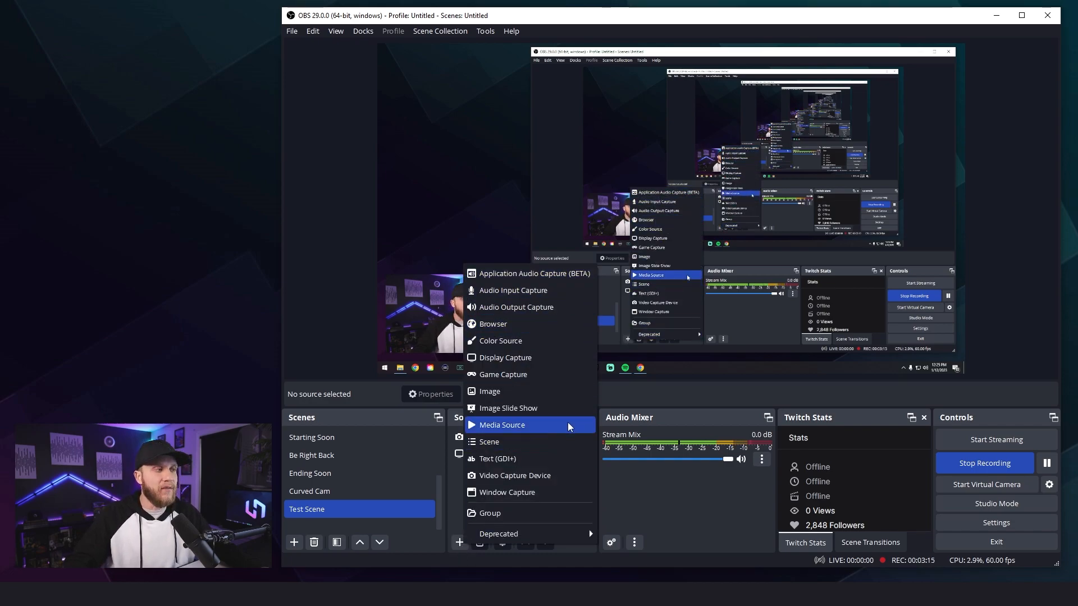
mouse_move(568, 424)
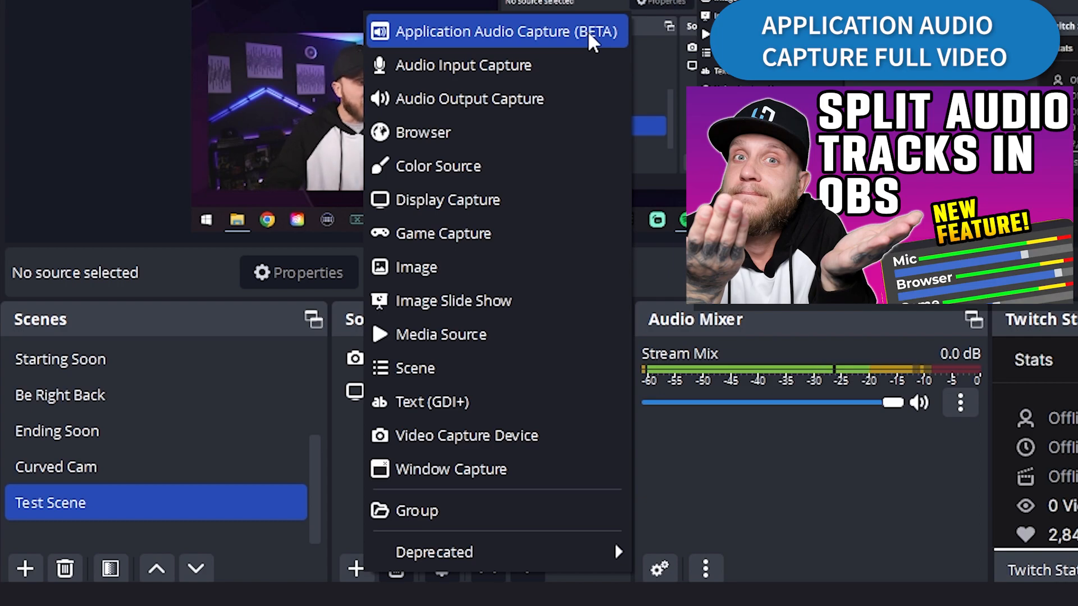
click(496, 32)
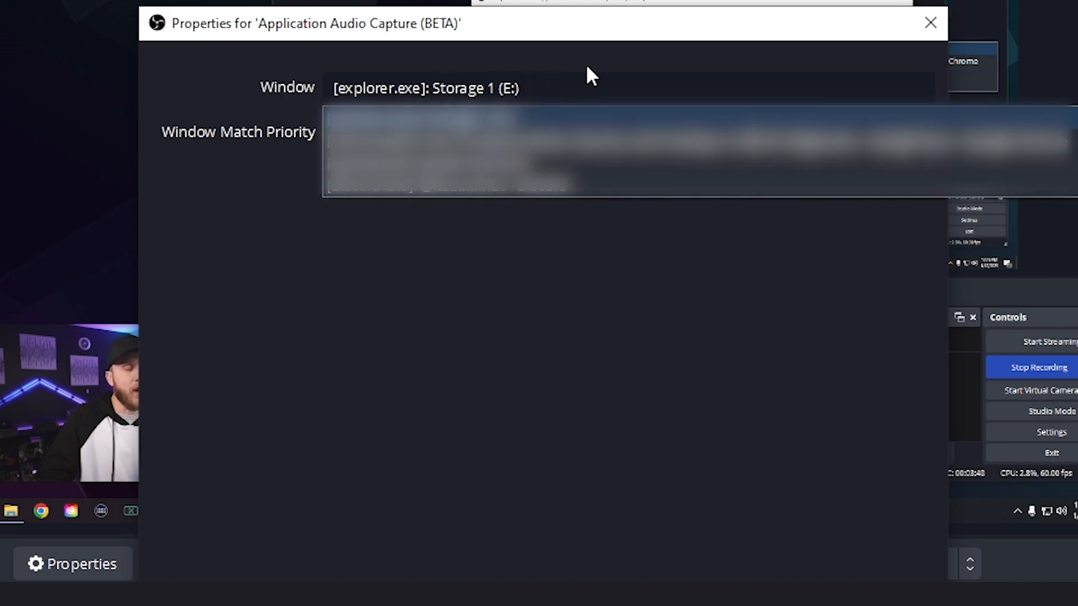
mouse_move(568, 59)
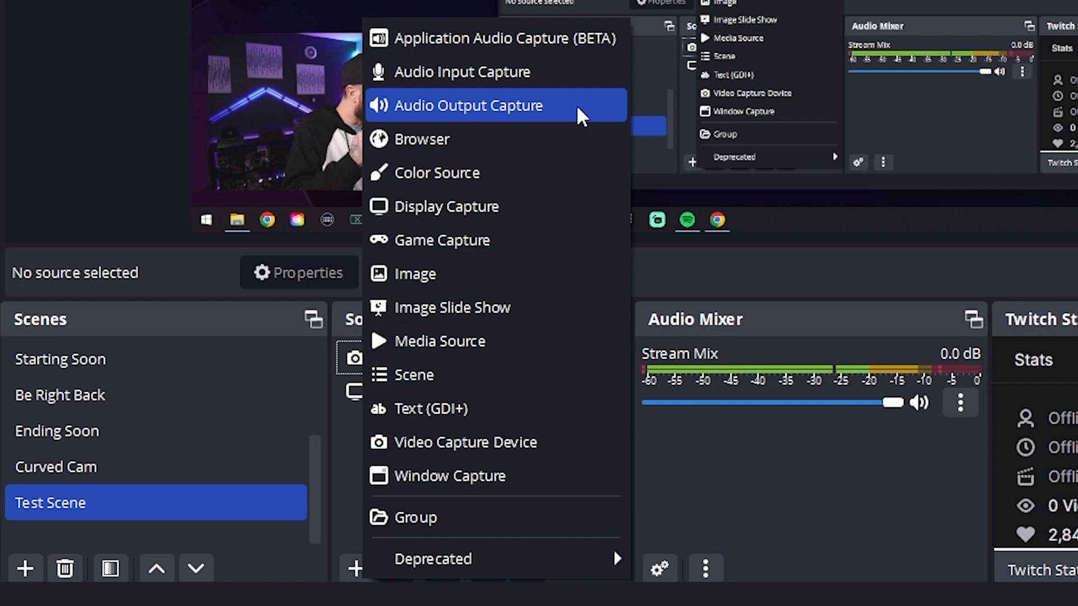
mouse_move(569, 139)
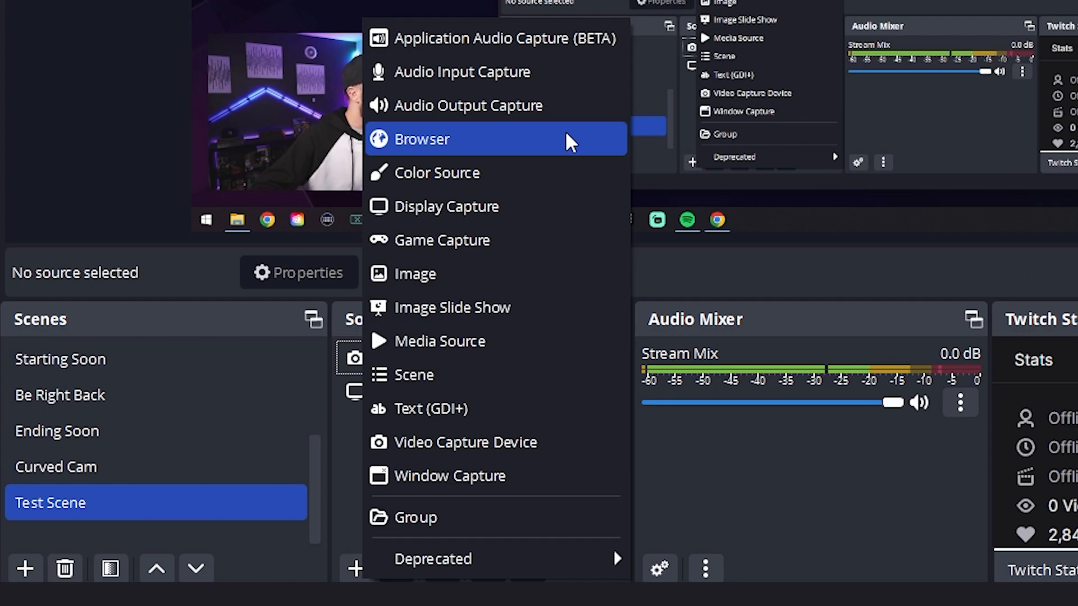
click(421, 139)
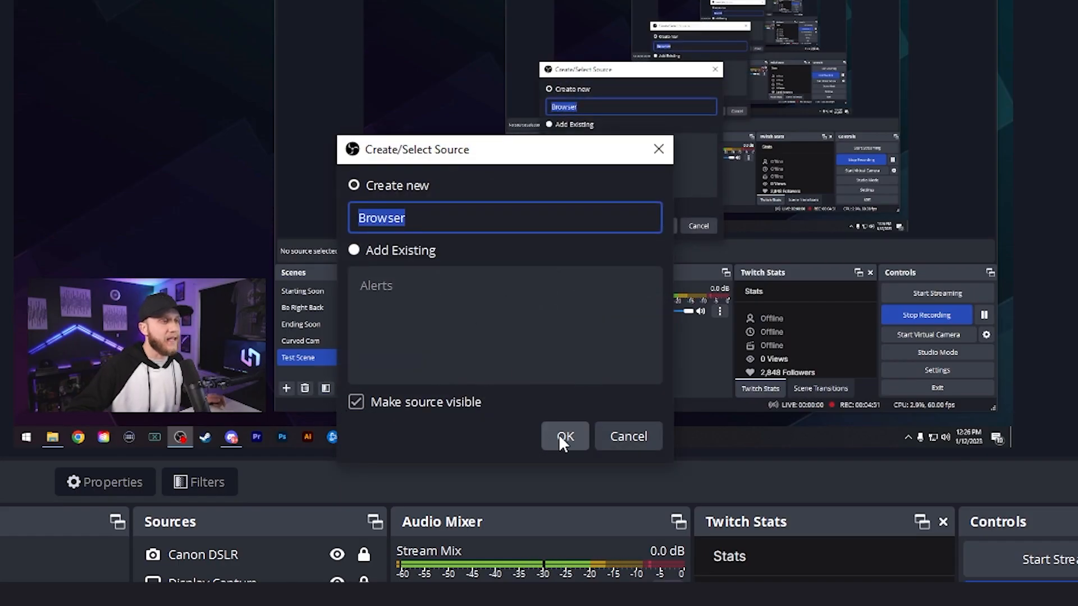
Create the Browser source and inspect its default obsproject URL at 800x600.
click(565, 437)
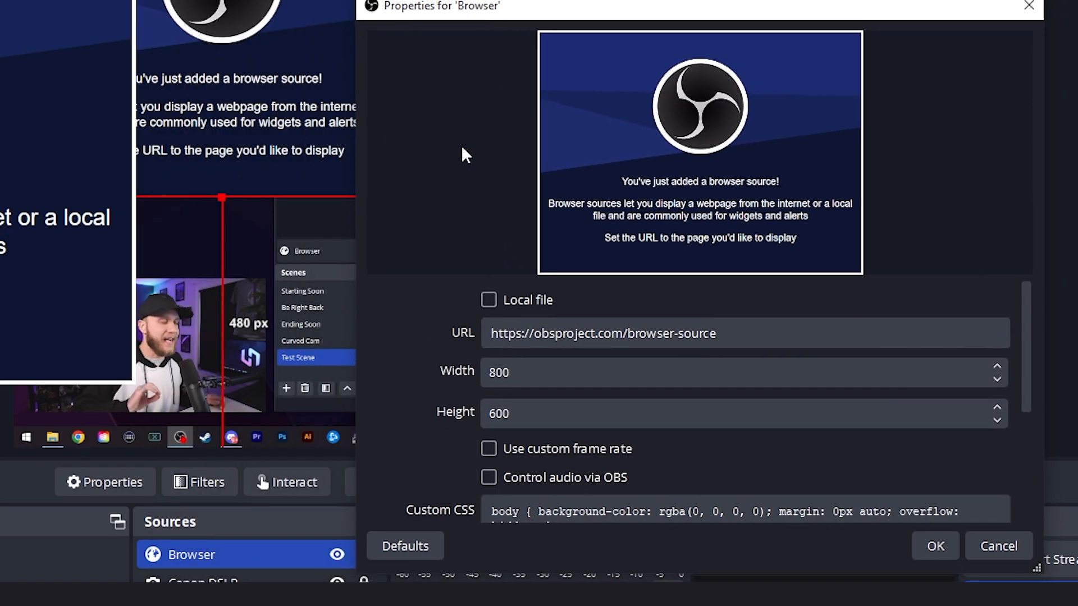
double_click(652, 334)
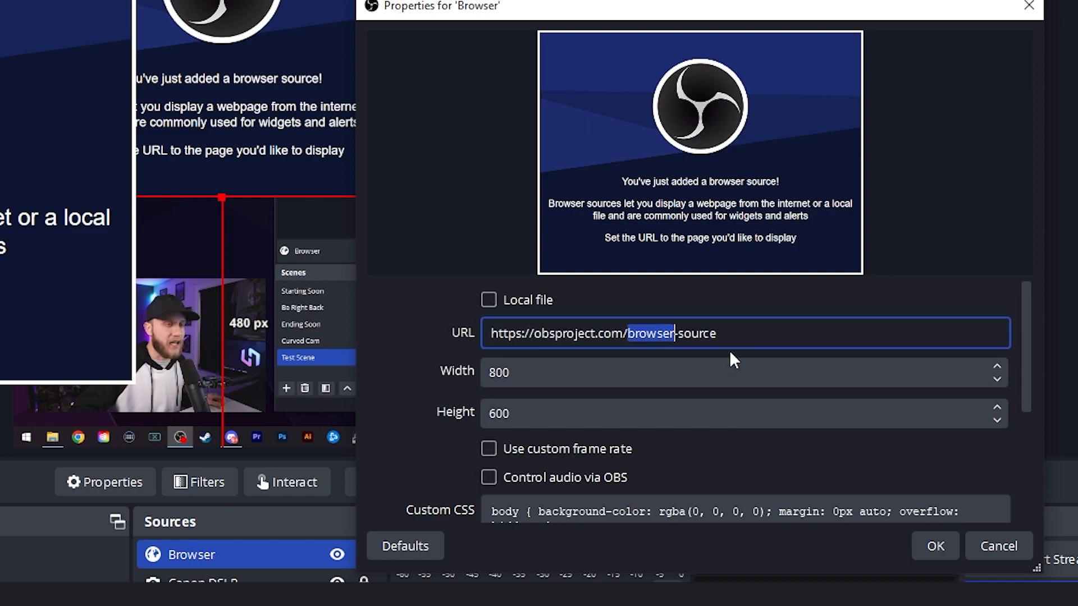
scroll(down, 3)
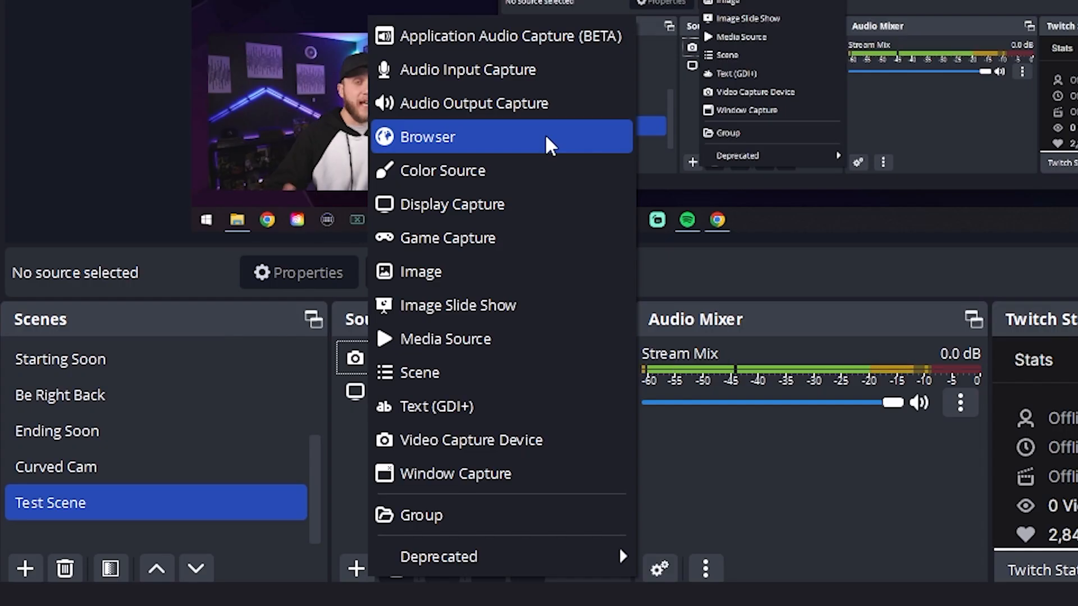
mouse_move(553, 183)
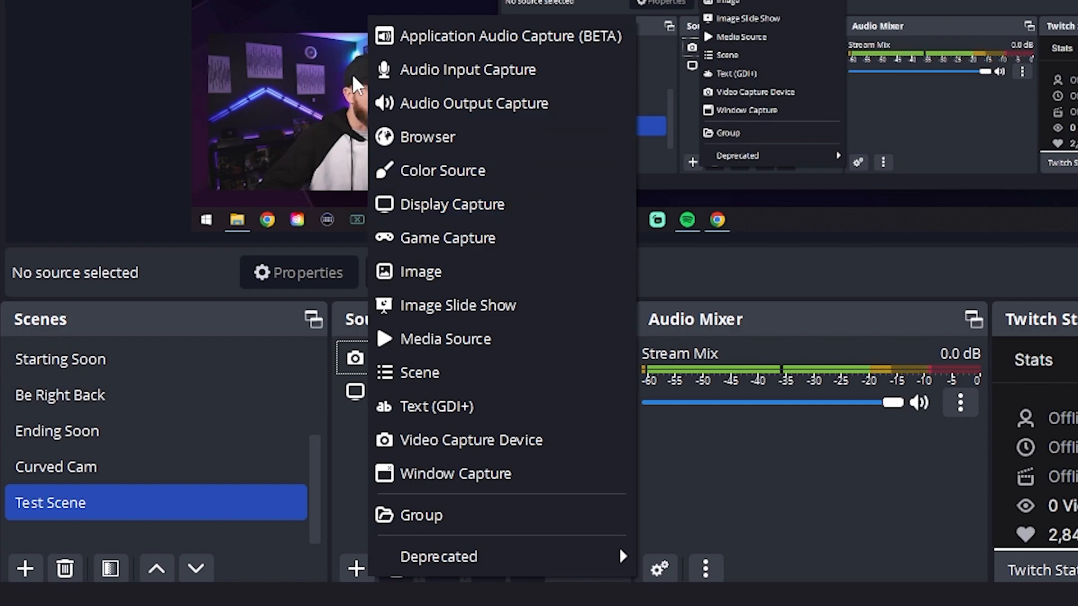
Back out of Display Capture and add a Game Capture source named Escape From Tarkov.
click(451, 205)
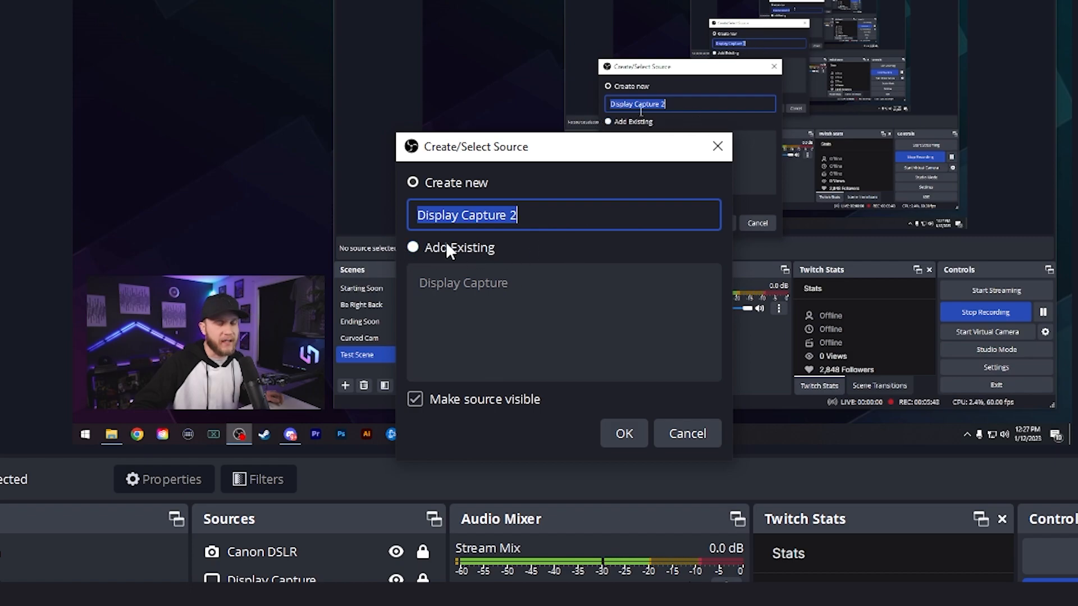
mouse_move(624, 433)
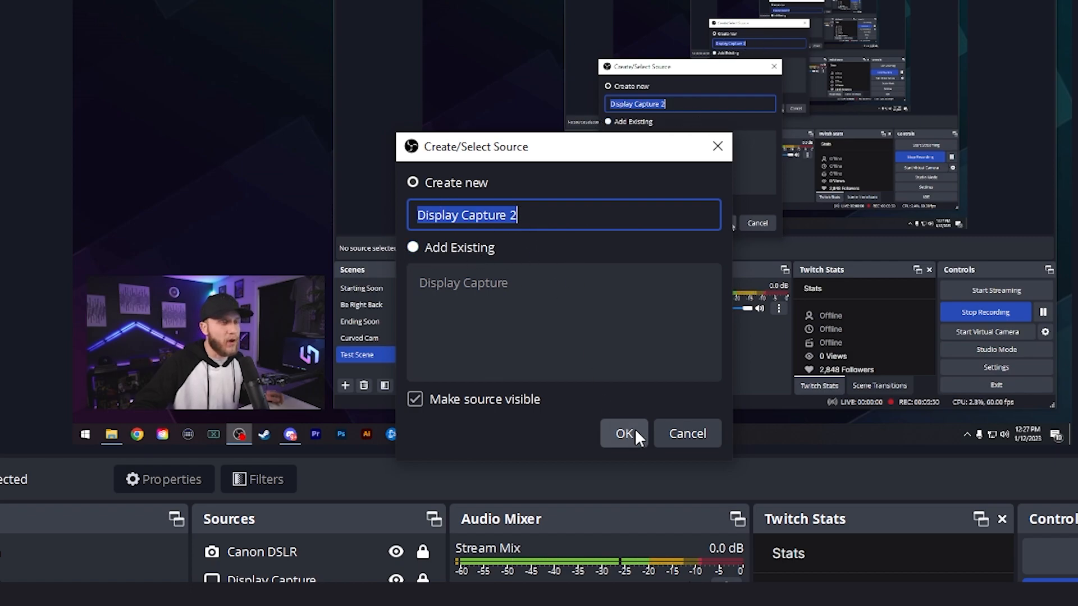
click(623, 434)
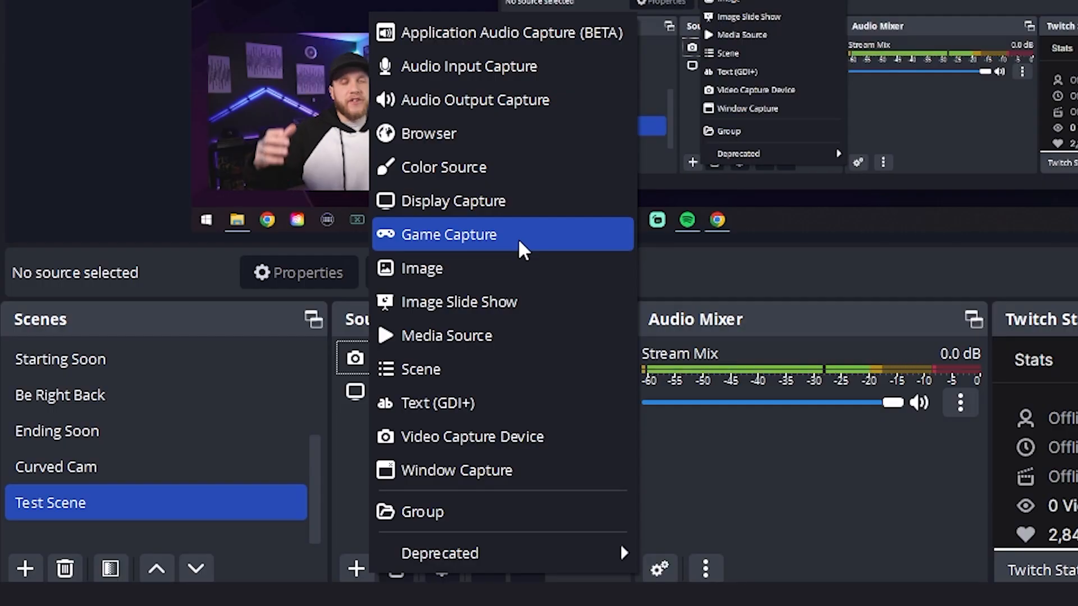
click(448, 234)
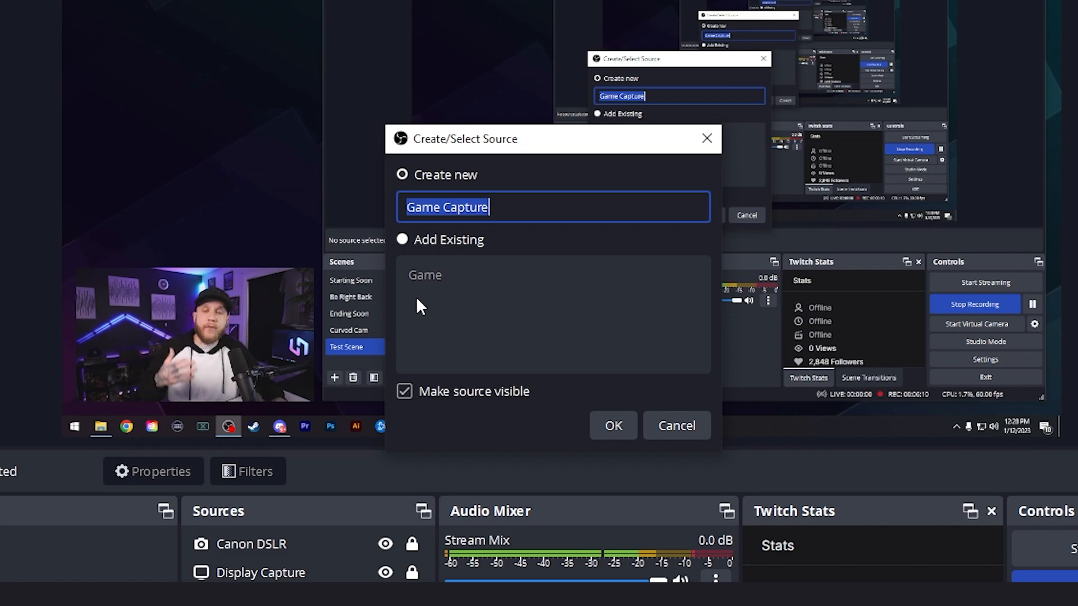
mouse_move(516, 271)
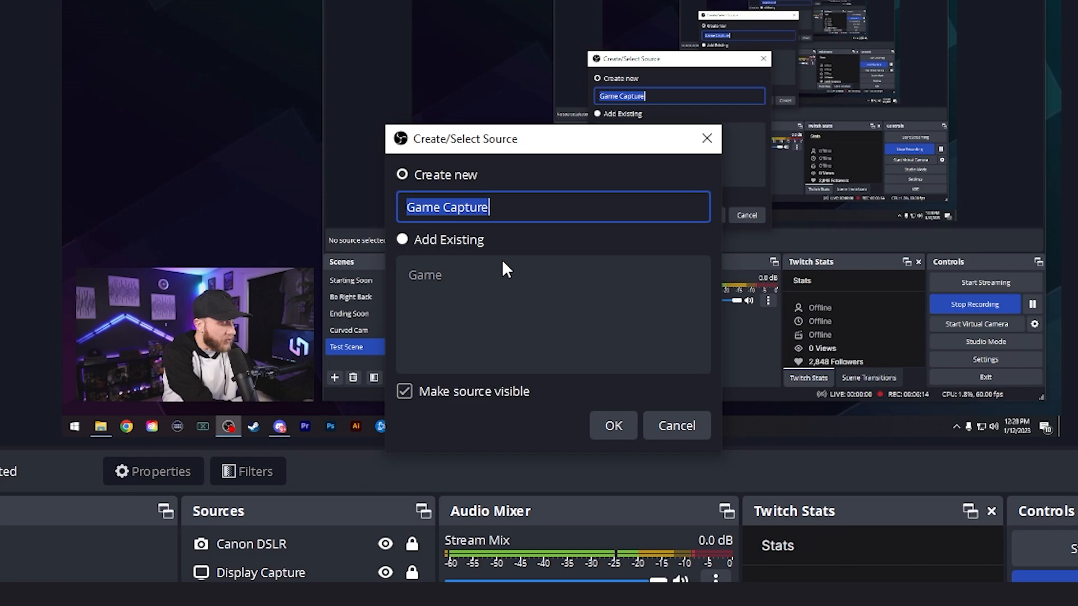
text(Escape From)
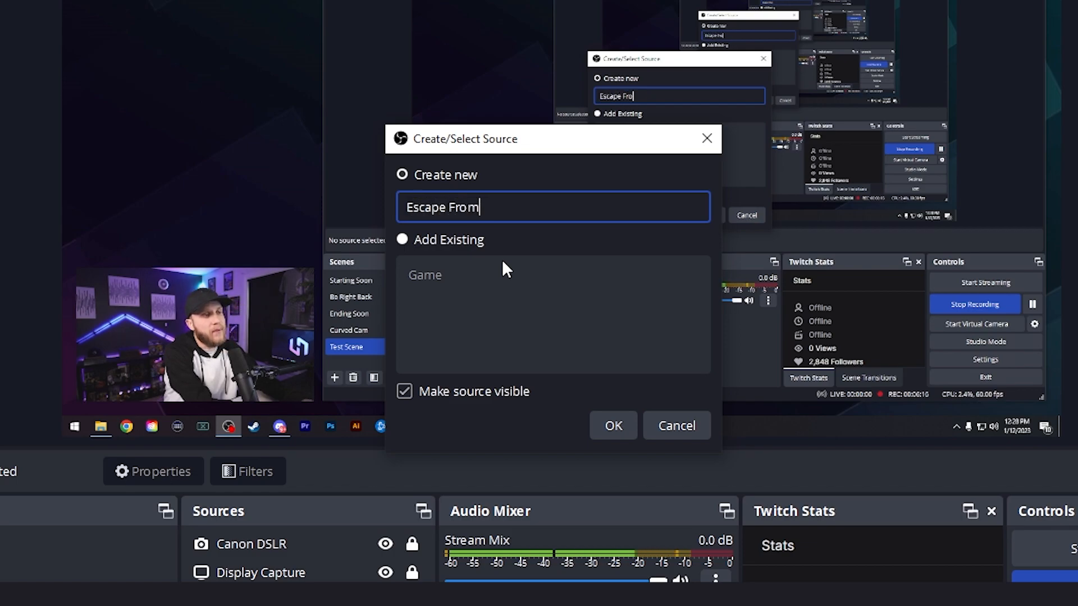
text(Tarkov)
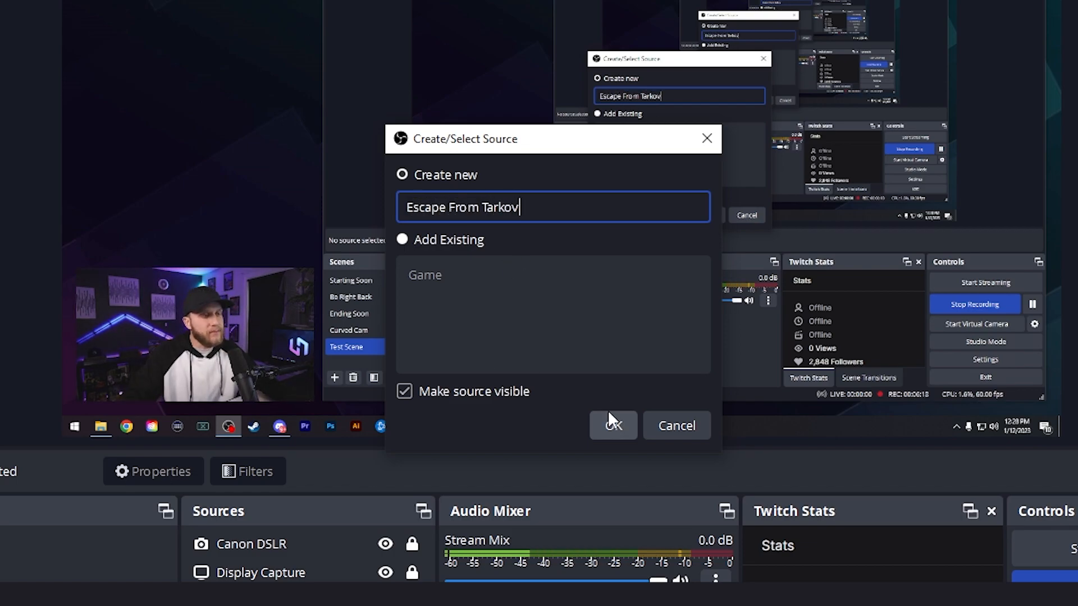
click(612, 425)
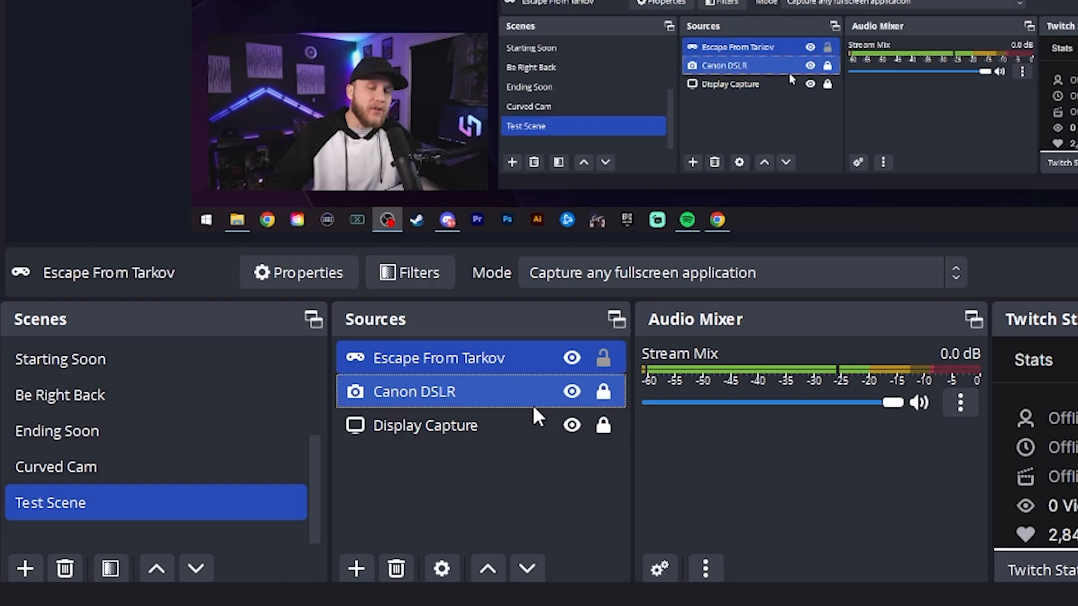
Move Escape From Tarkov below Canon DSLR and Display Capture in the source order.
click(438, 357)
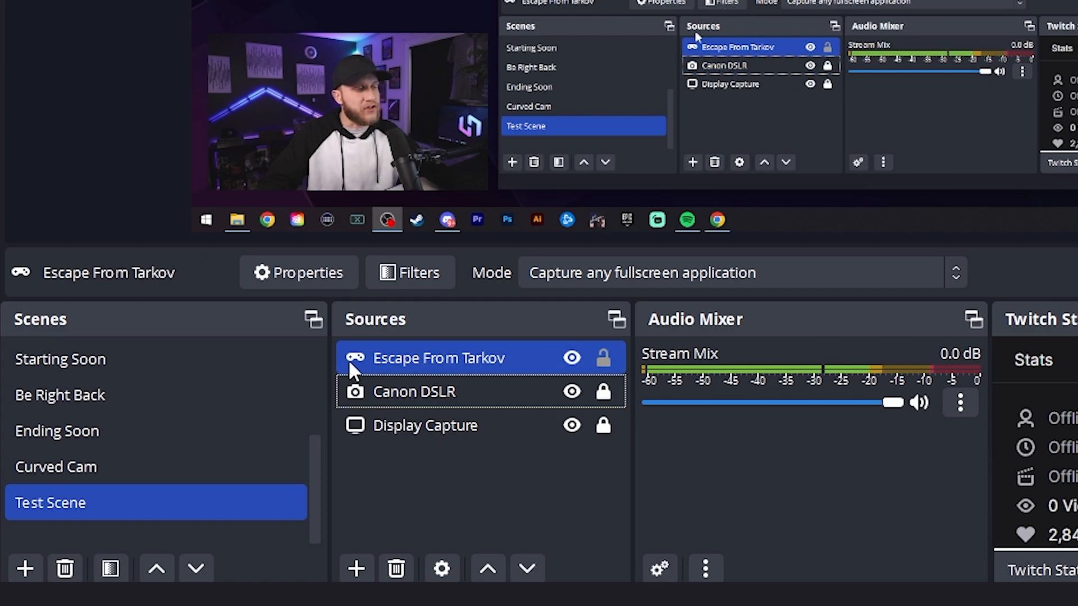
click(414, 392)
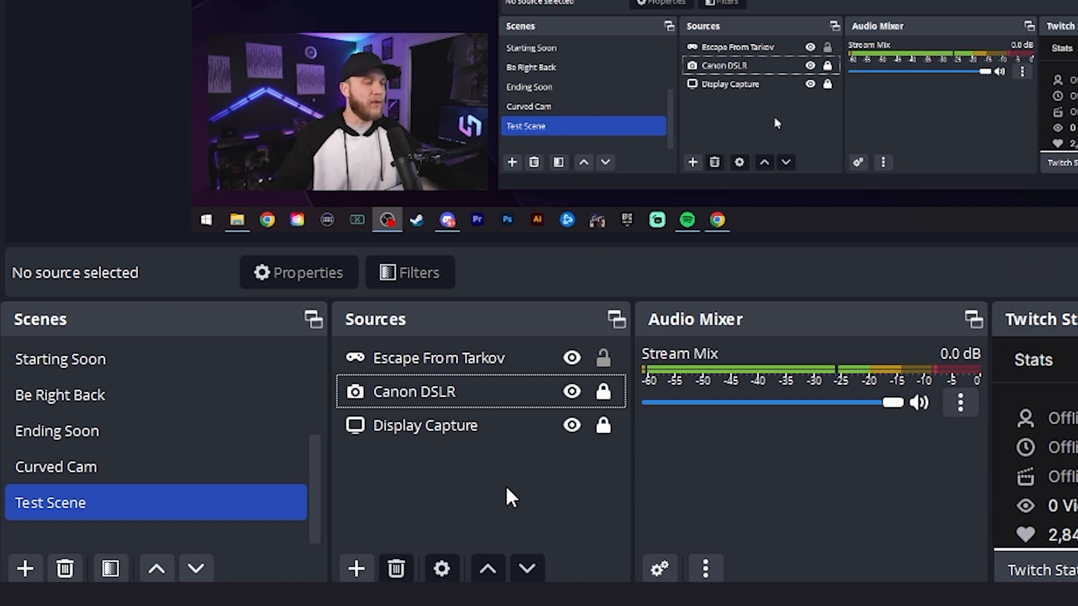
click(415, 391)
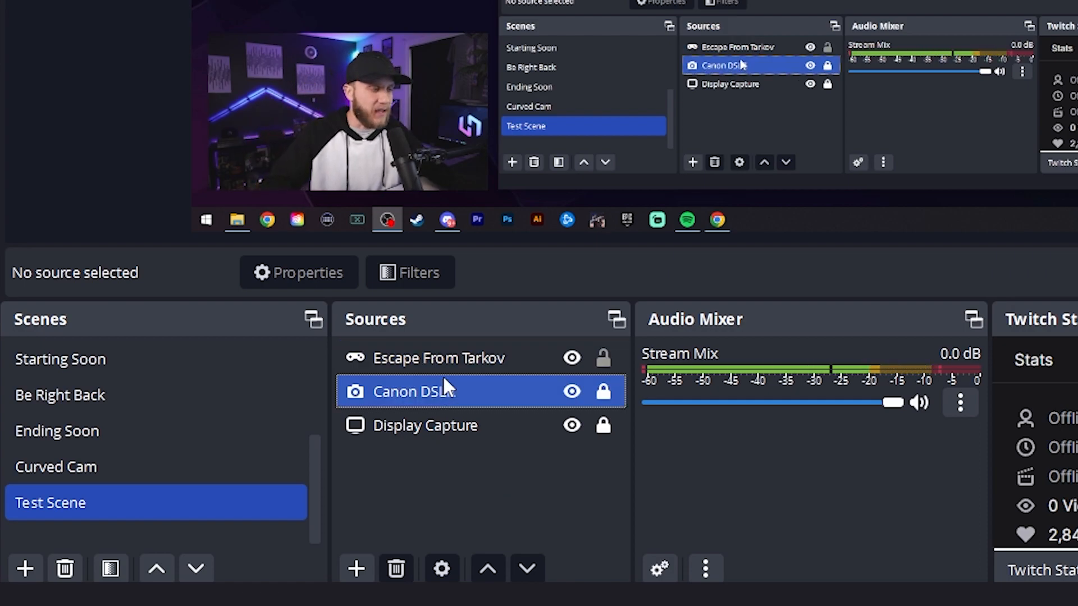
click(439, 357)
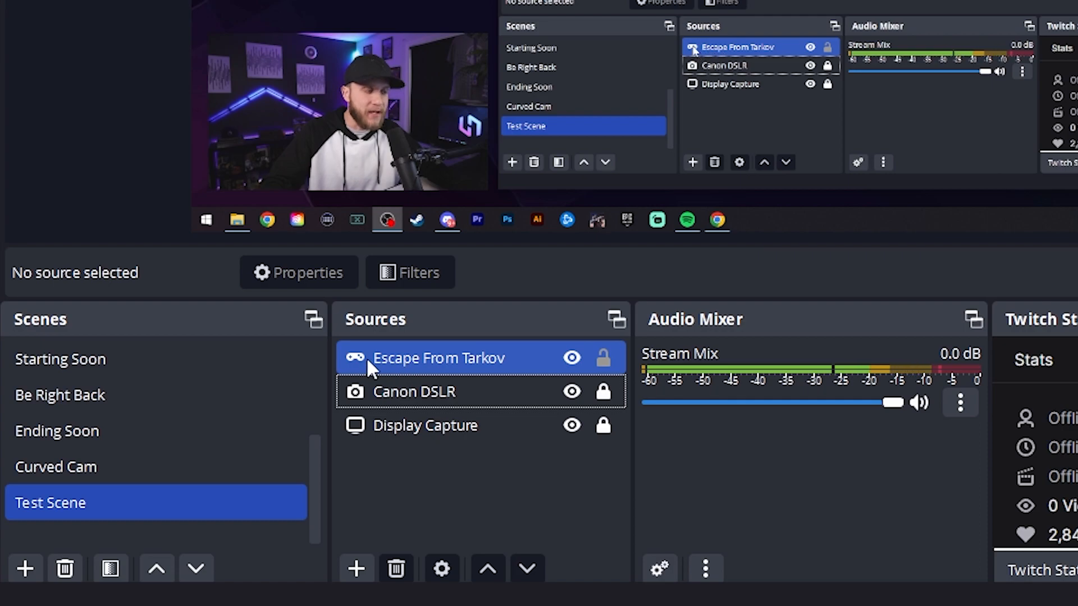
click(415, 392)
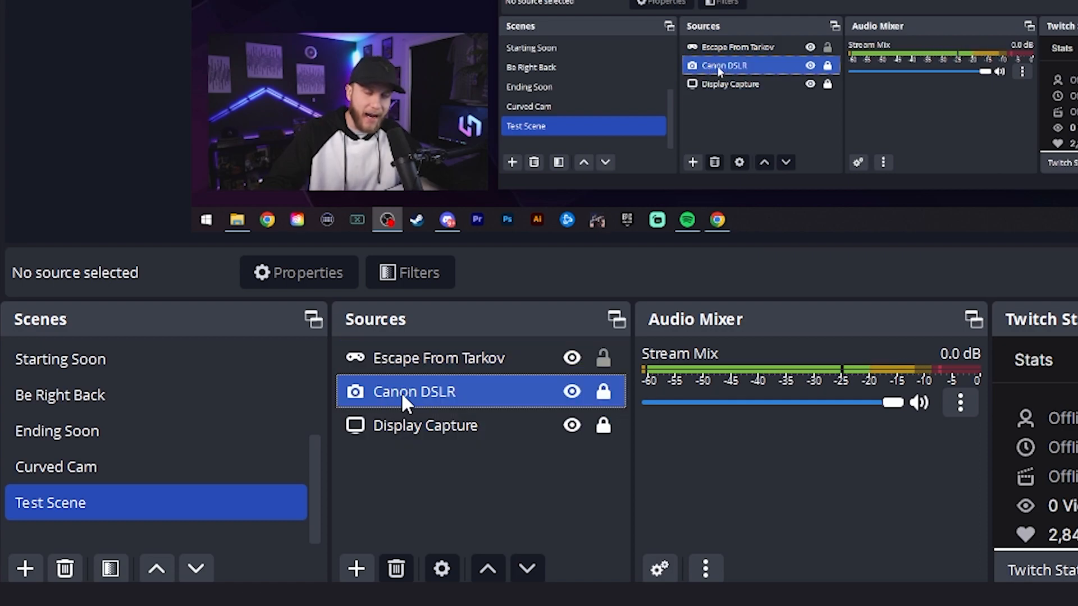
mouse_move(450, 390)
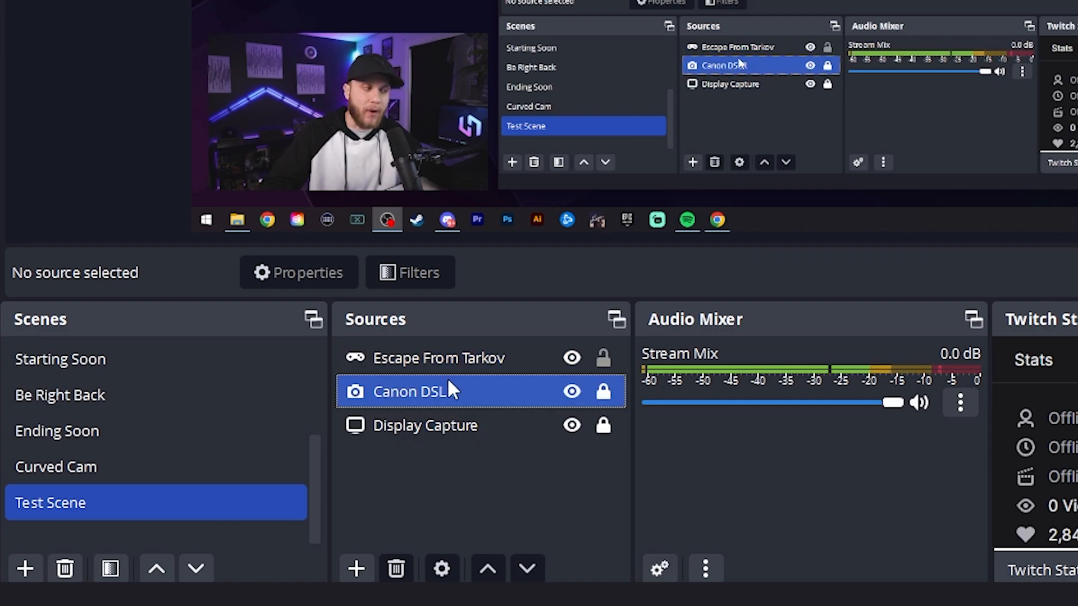
click(426, 425)
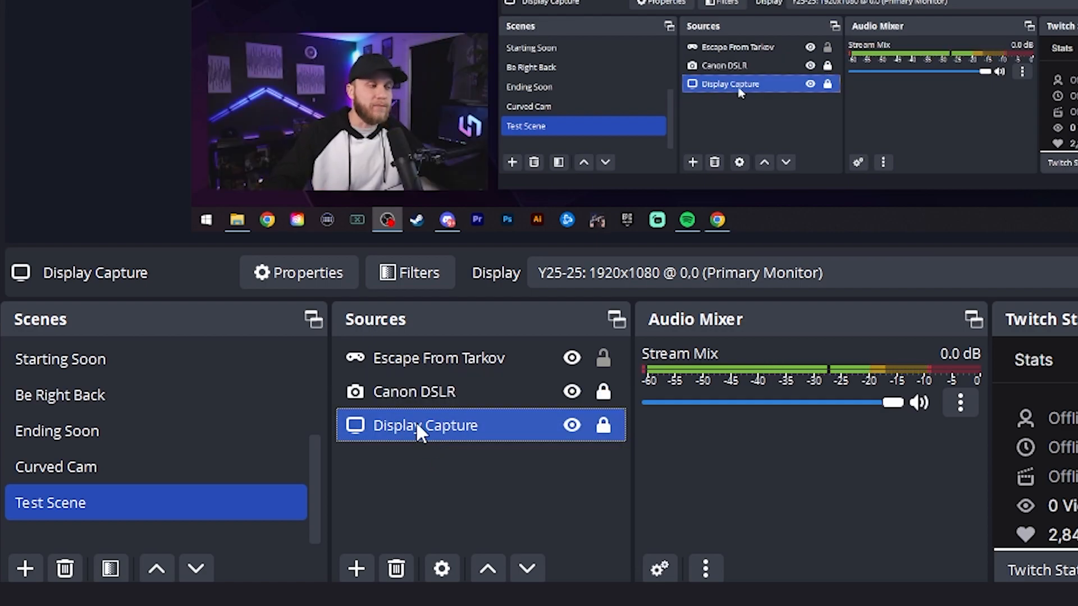
click(439, 357)
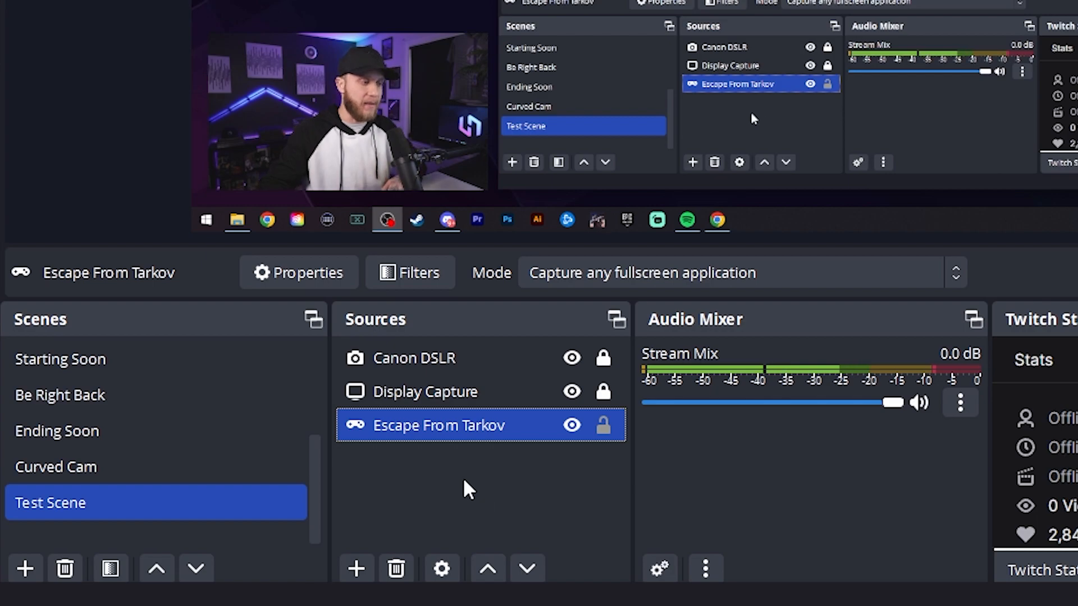
click(356, 568)
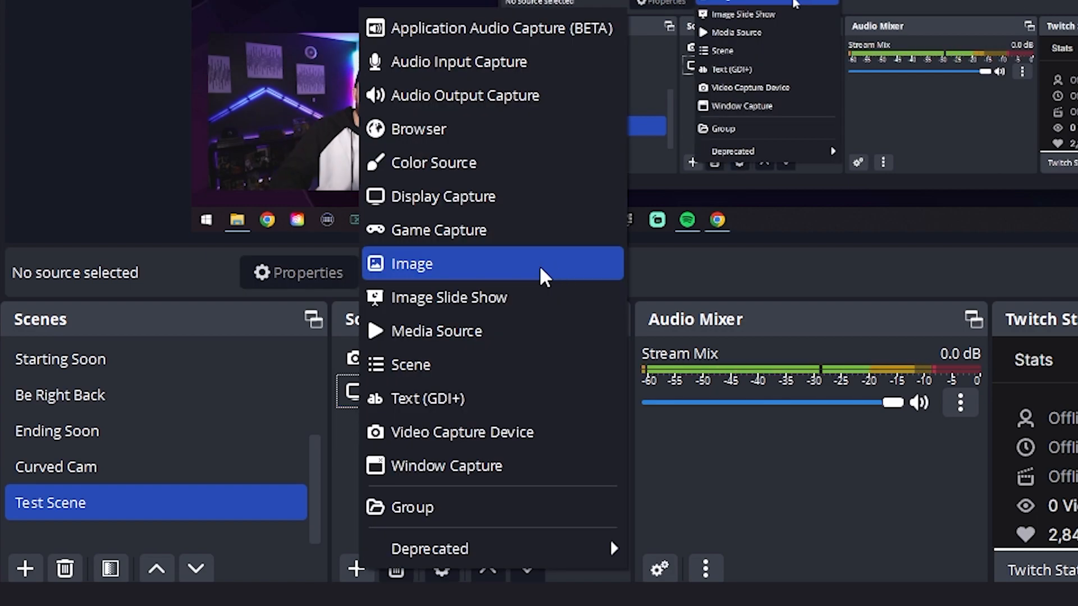
Add a trial Image source without a file, remove it, and browse Media Source and Scene entries.
click(411, 263)
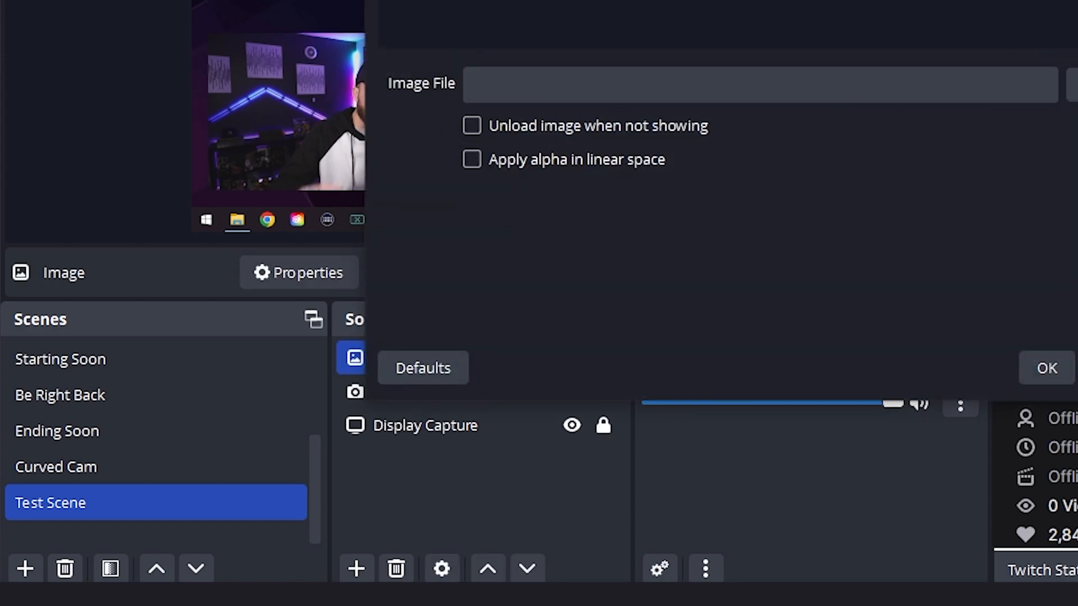
click(1047, 368)
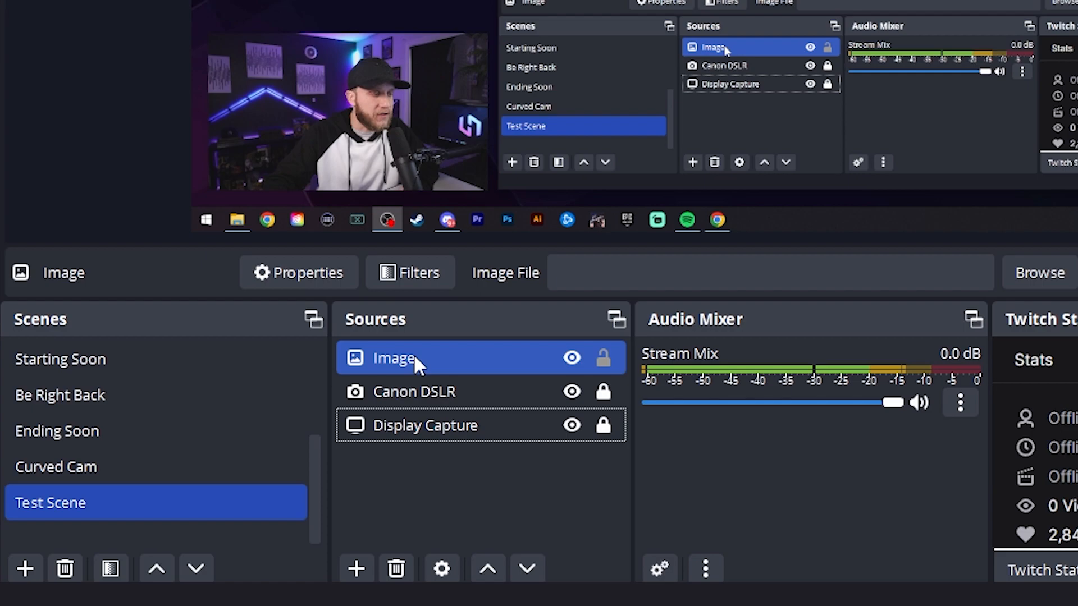
click(356, 568)
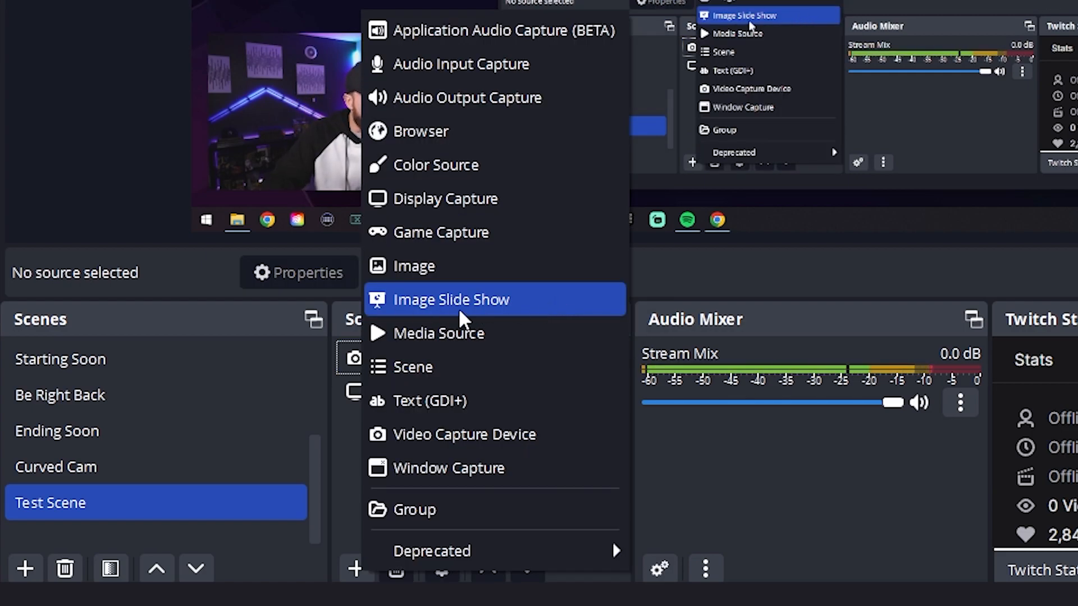
mouse_move(500, 351)
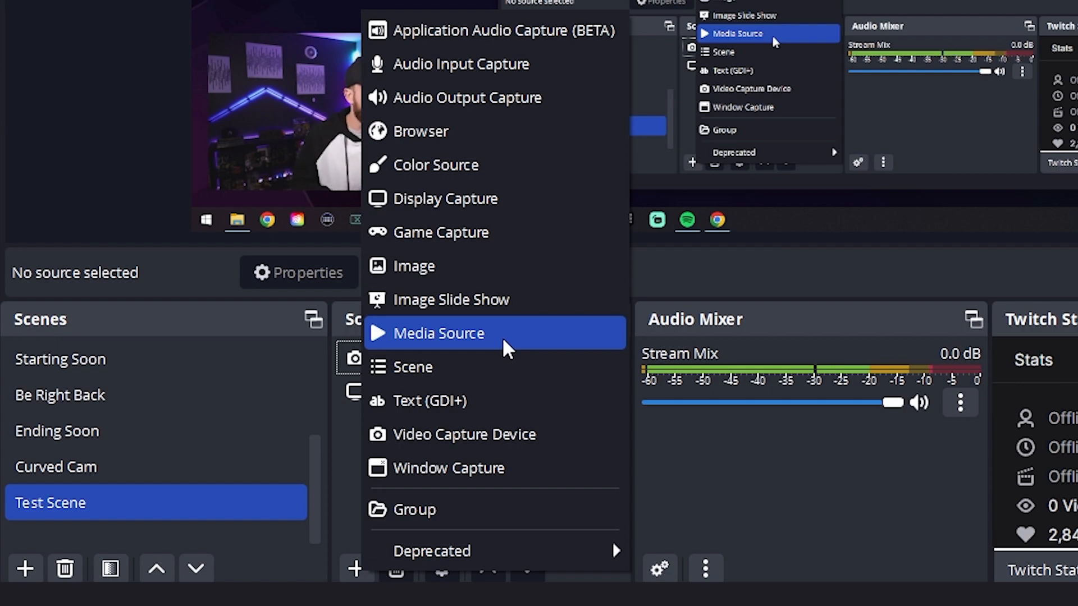
click(439, 333)
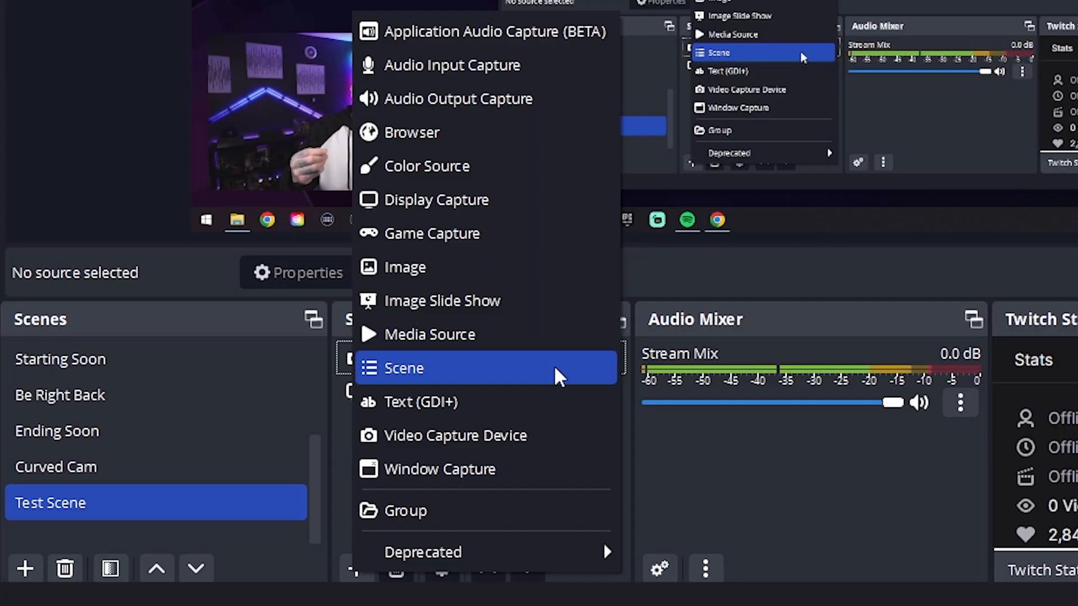
mouse_move(470, 379)
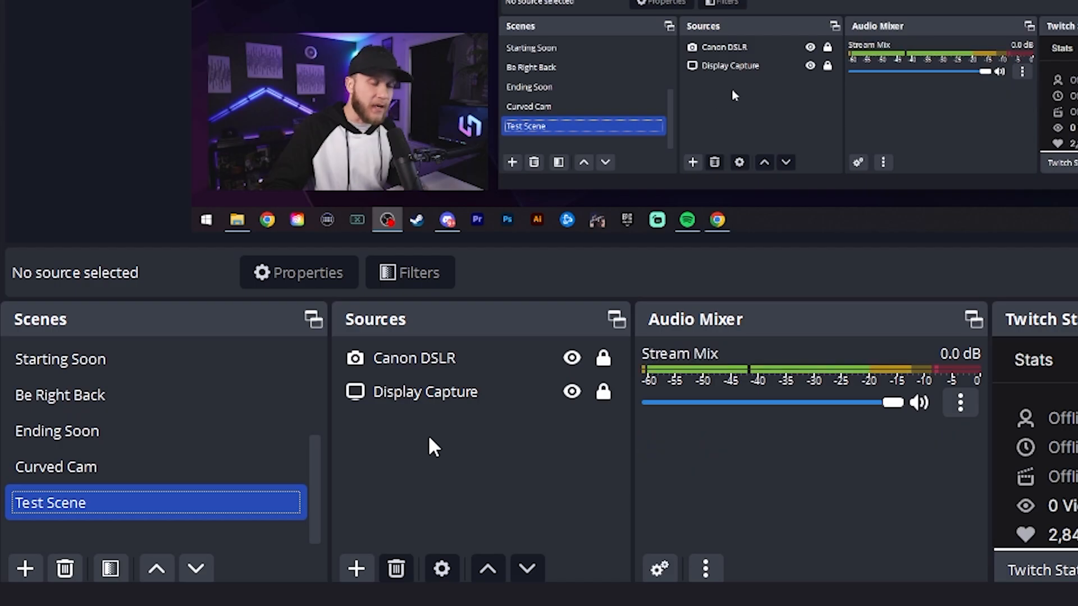
click(356, 568)
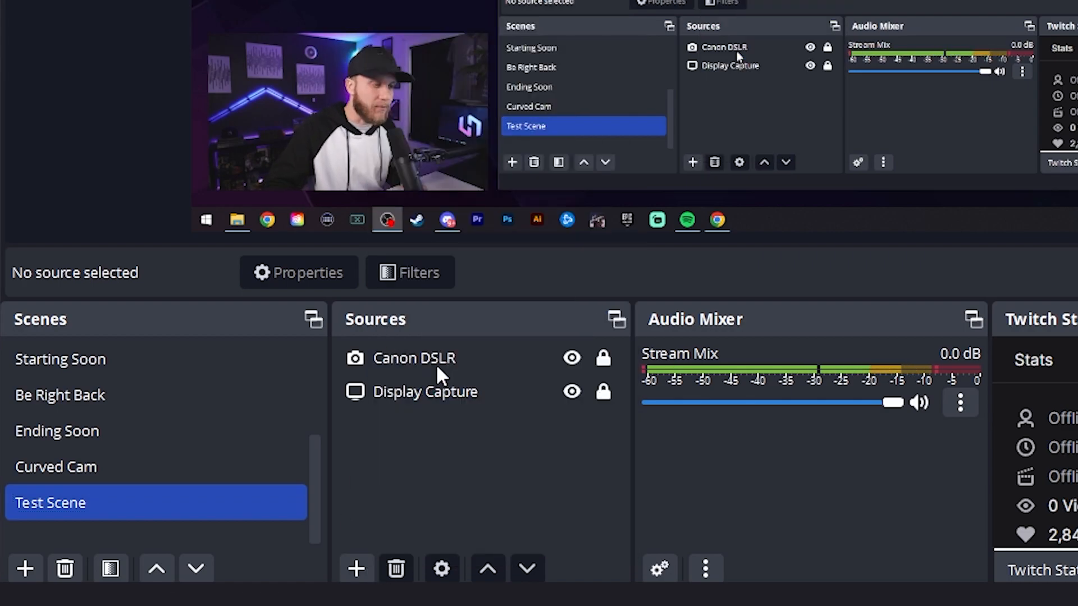
Nest the existing Be Right Back scene as a source above Canon DSLR and Display Capture.
click(356, 570)
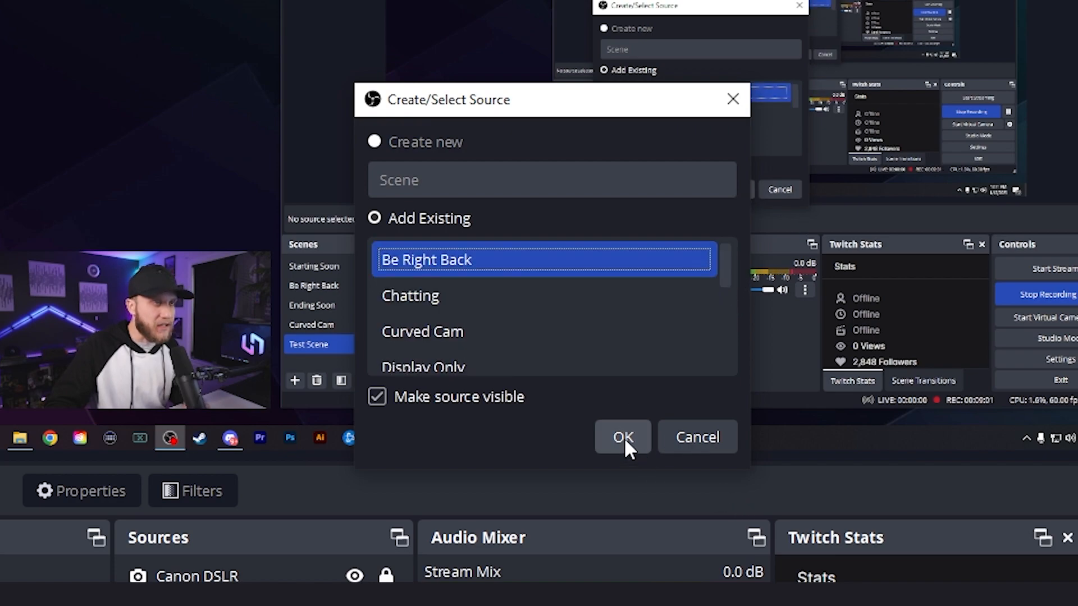
click(622, 436)
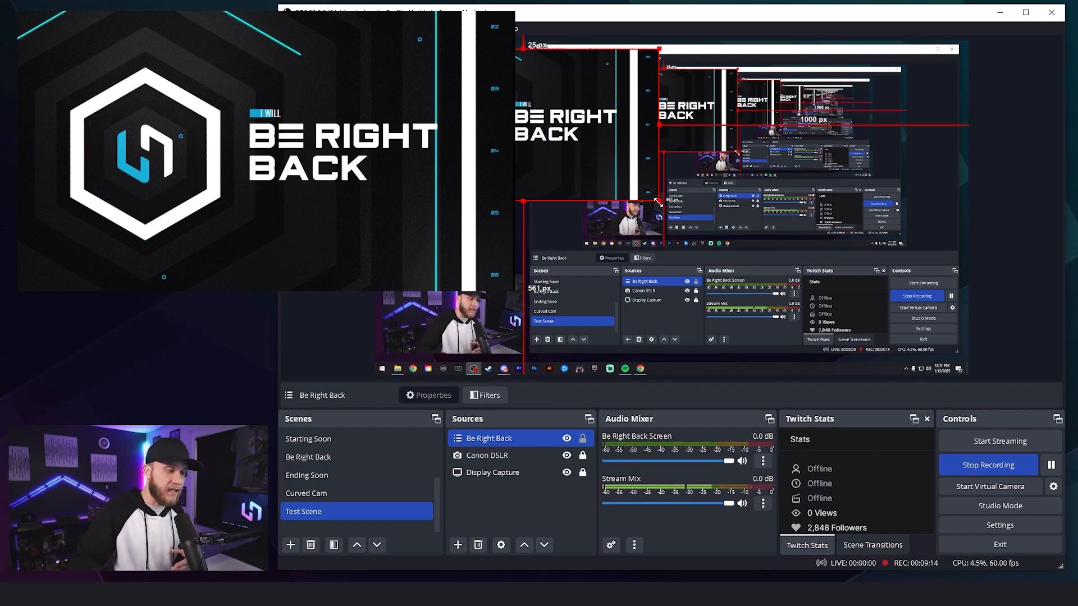
click(488, 438)
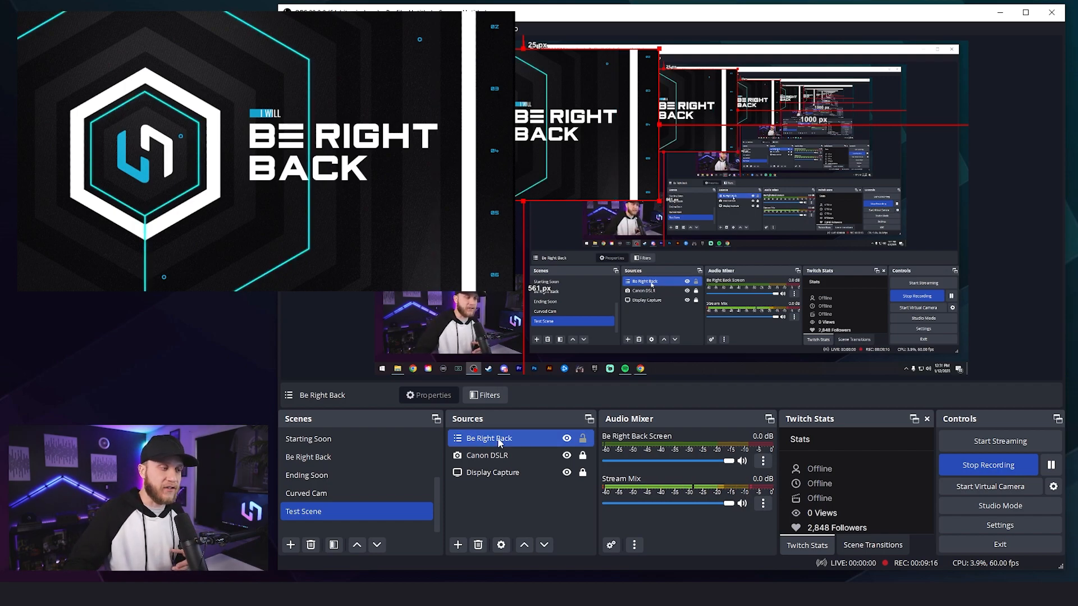
right_click(490, 438)
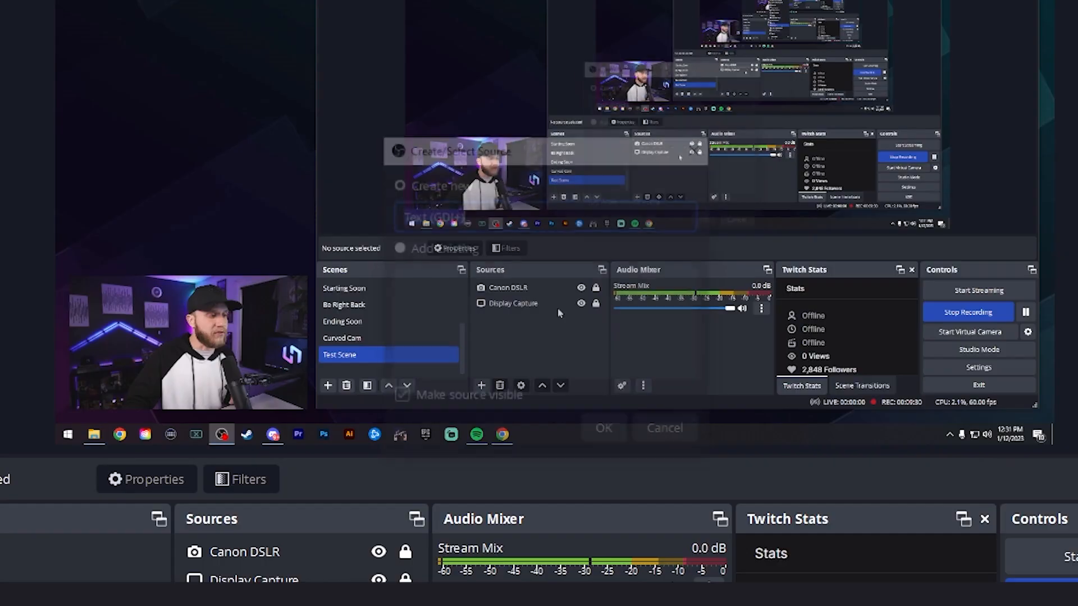
Add a Test Text source reading "This is a test message" above Canon DSLR and Display Capture.
text(Test T)
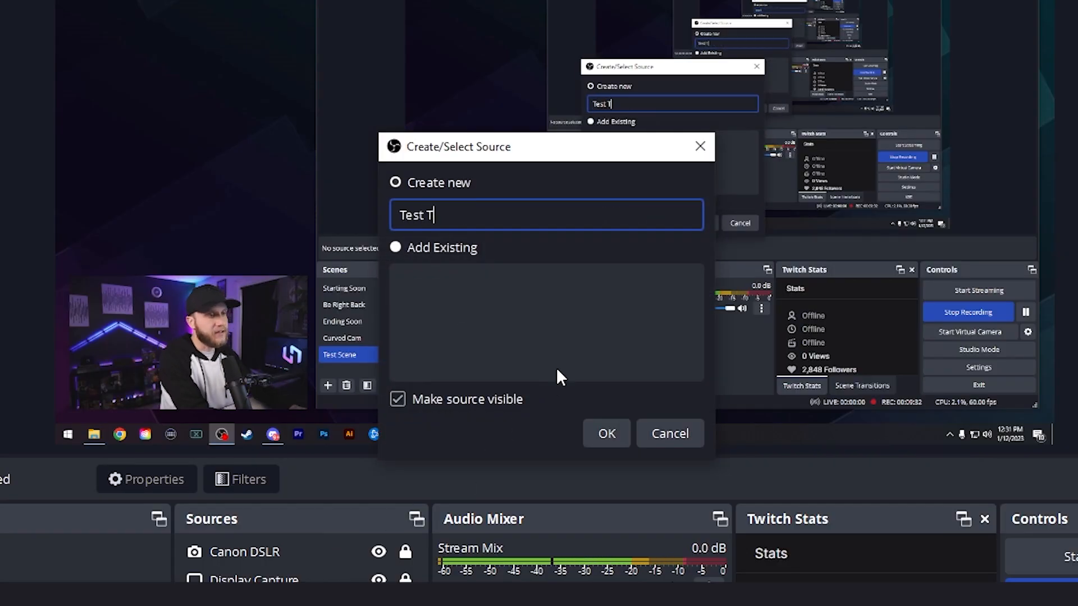
click(605, 434)
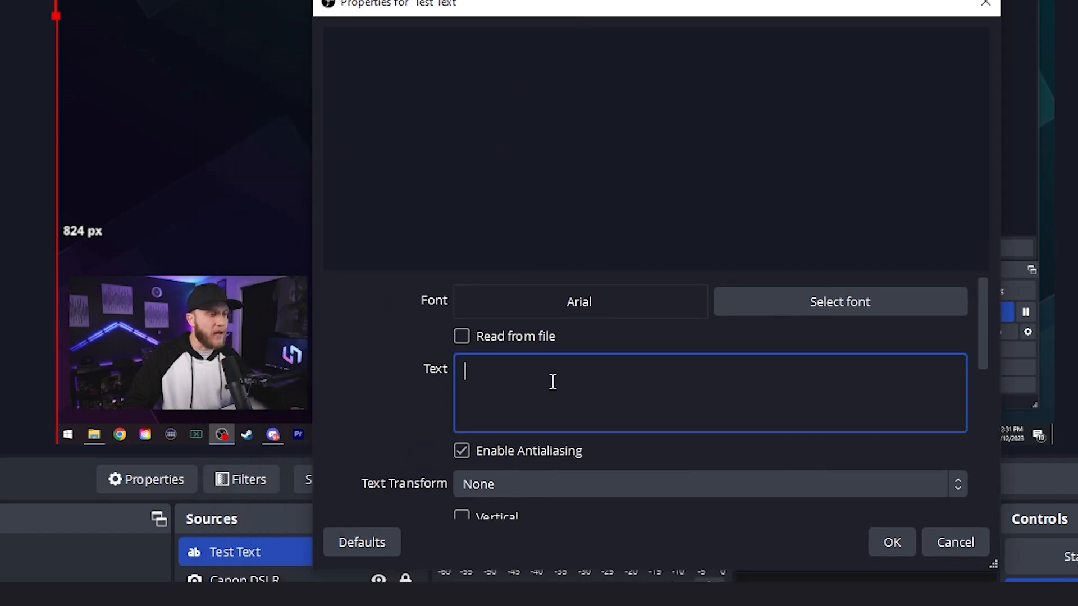
text(This is a tes)
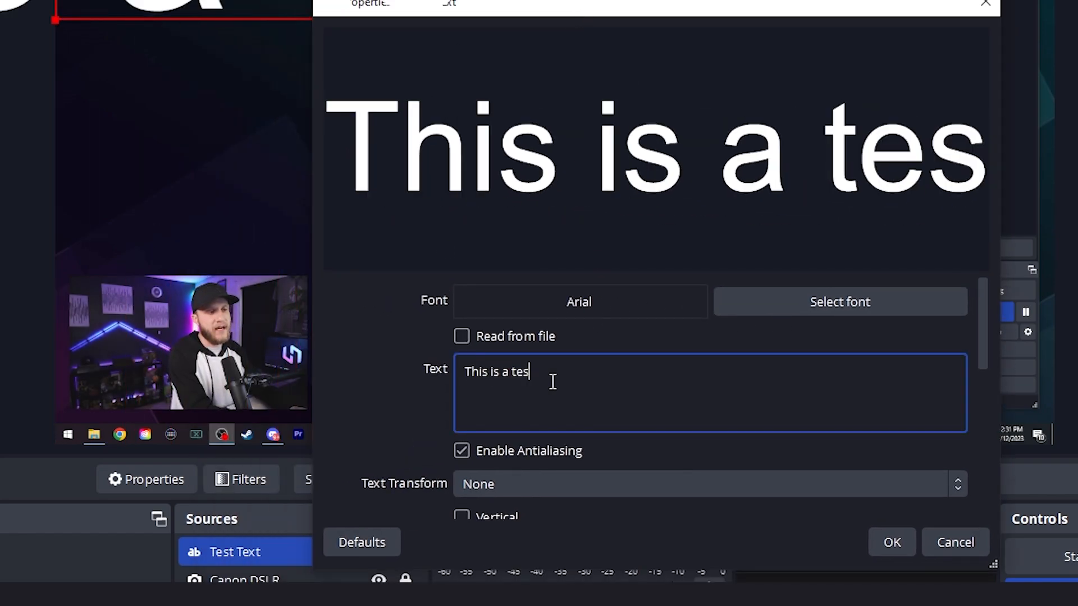
text(t message)
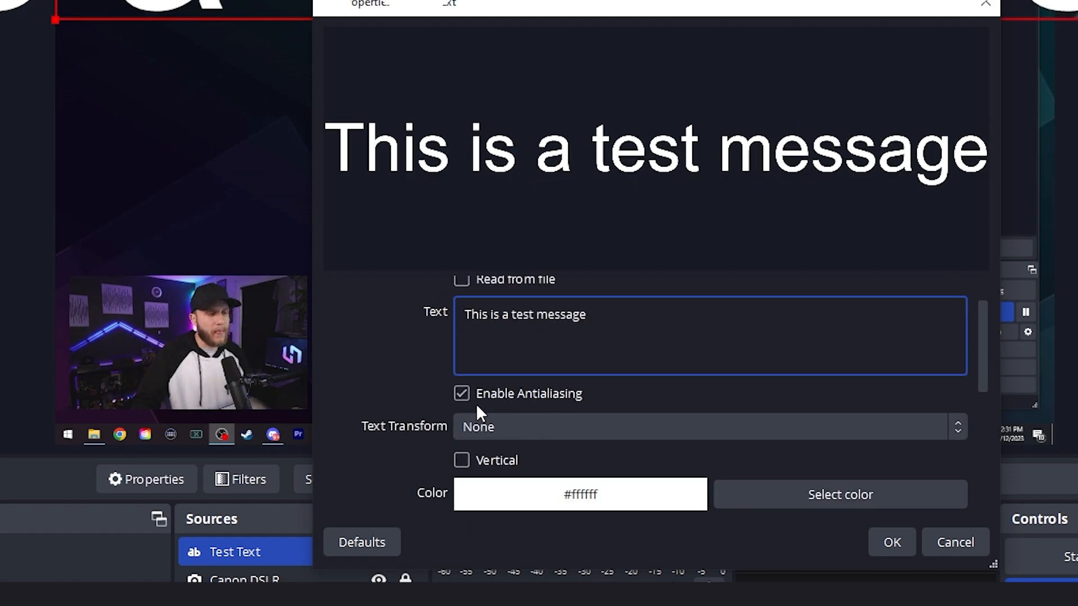
scroll(down, 3)
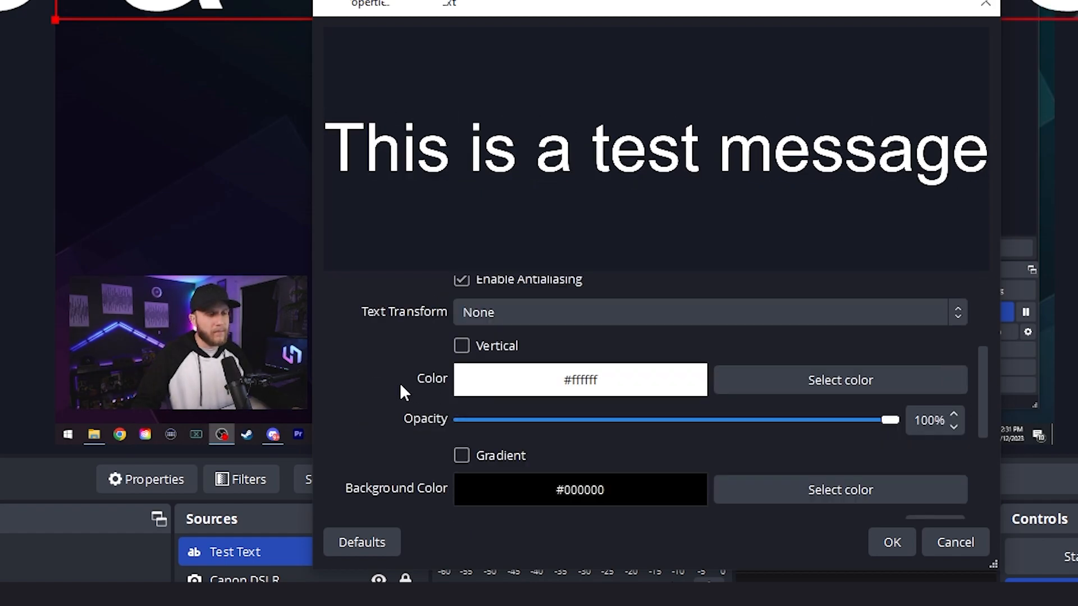
scroll(down, 3)
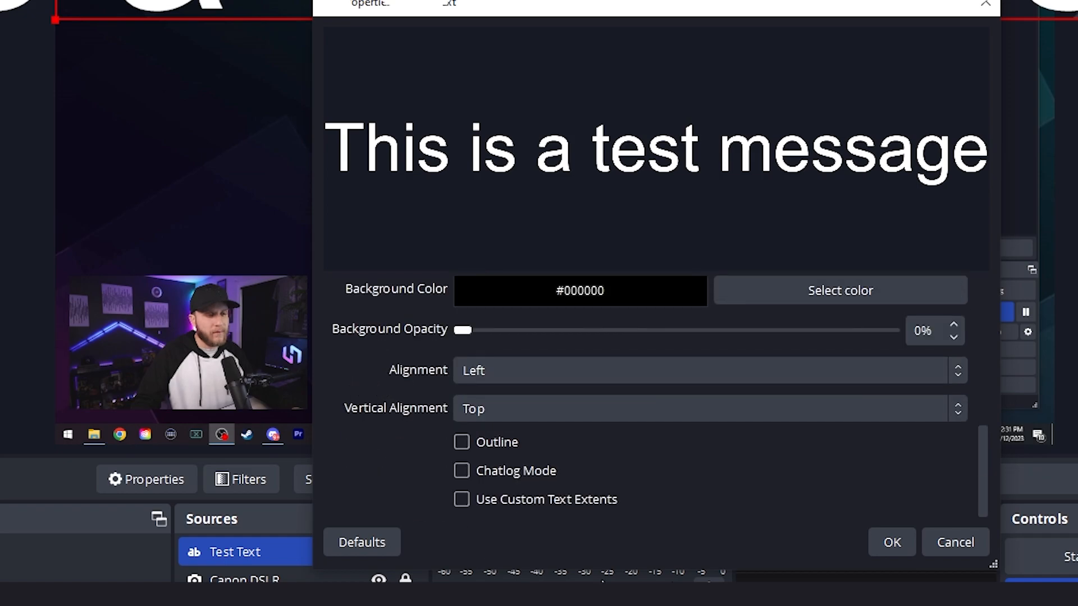
click(891, 543)
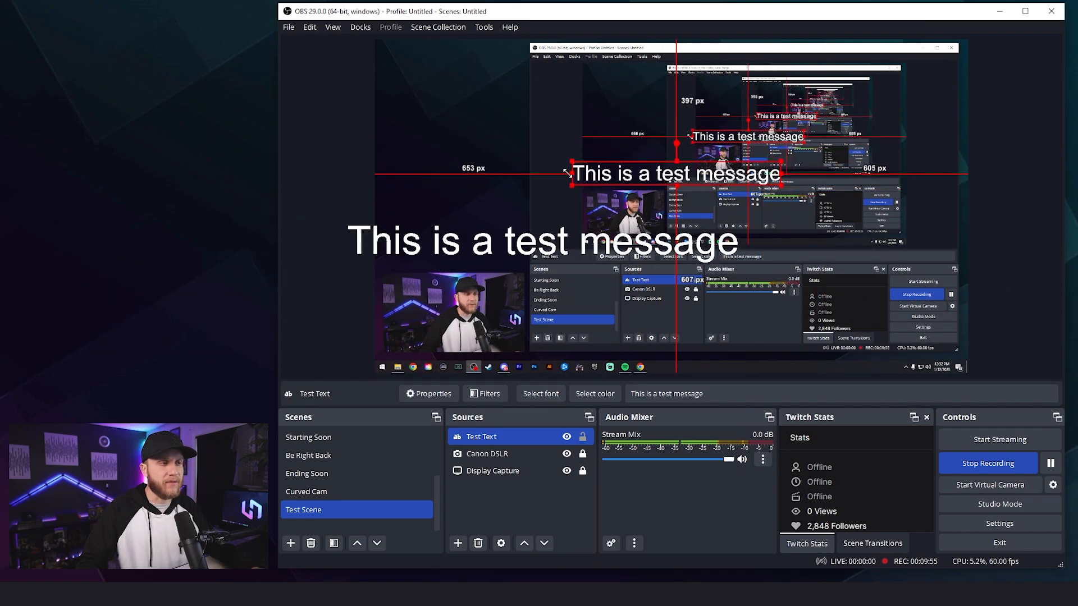
click(459, 544)
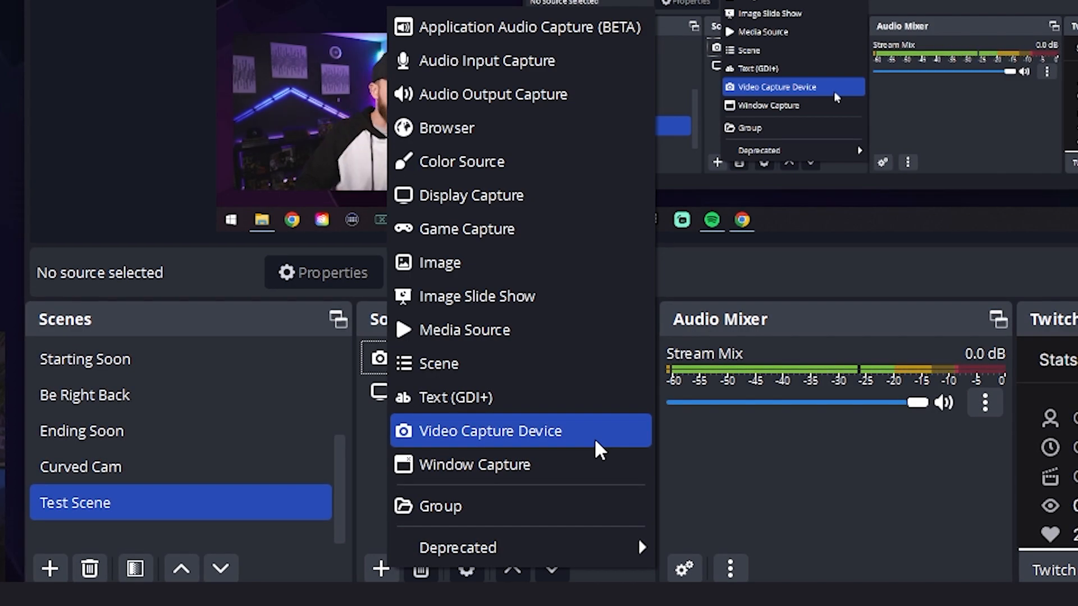
Add a Video Capture Device source named Webcam using the Cam Link 4K device.
click(490, 431)
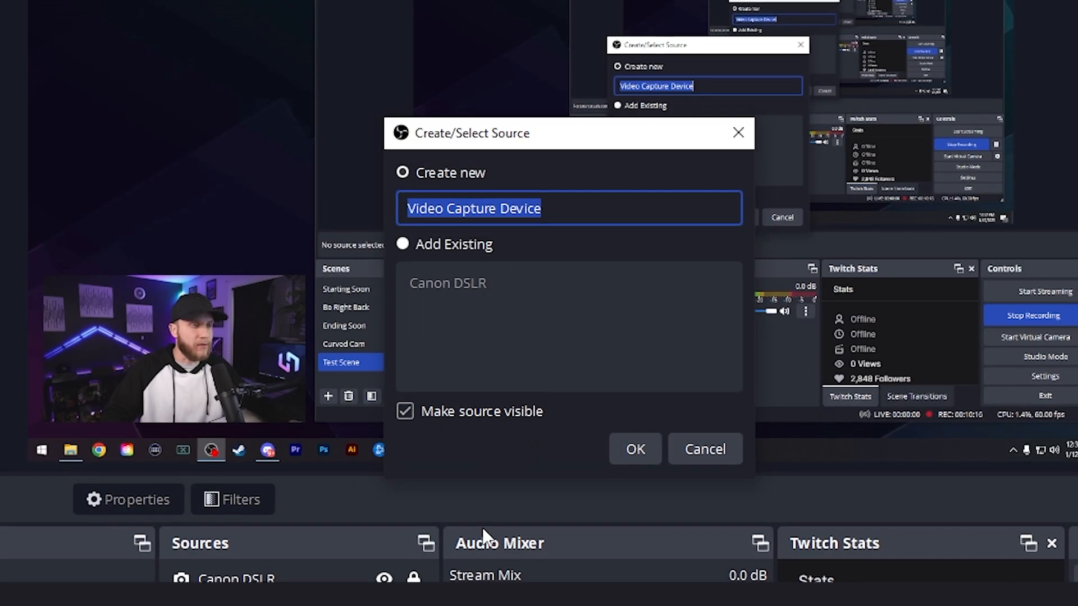
text(Web)
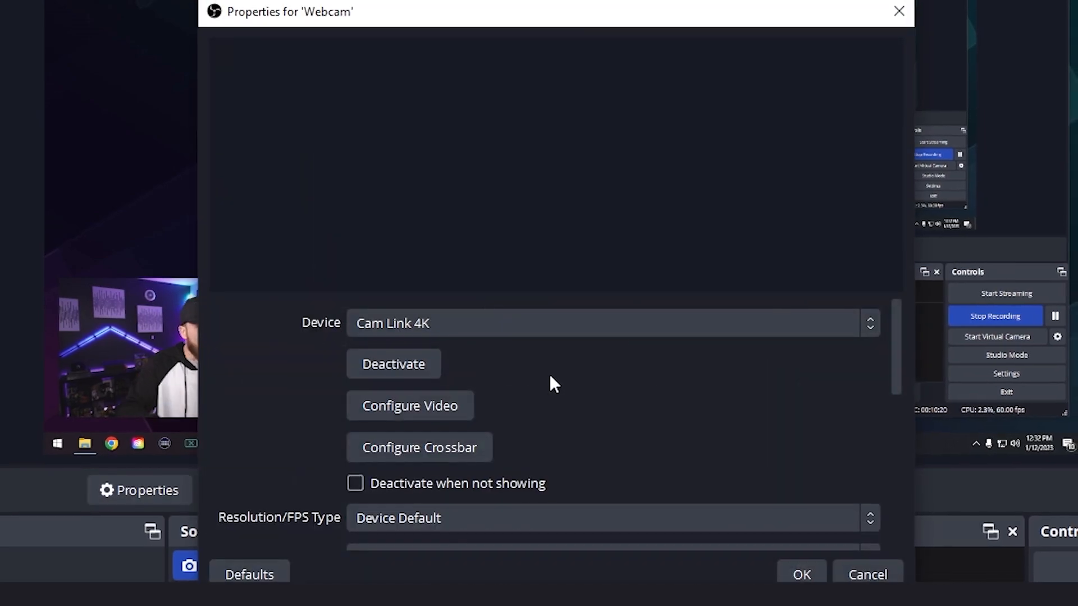
click(609, 323)
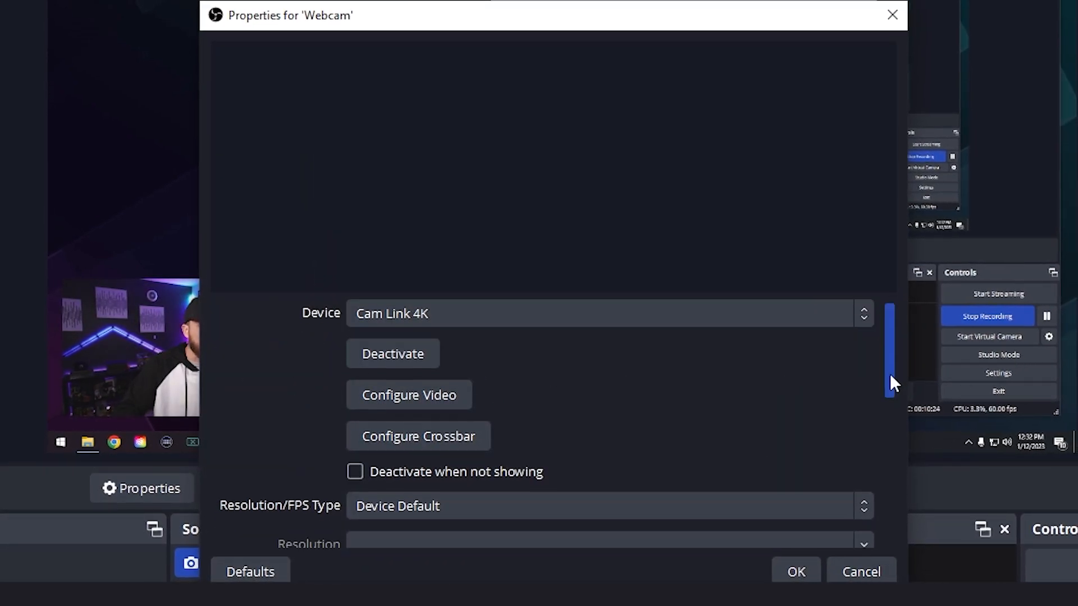
scroll(down, 3)
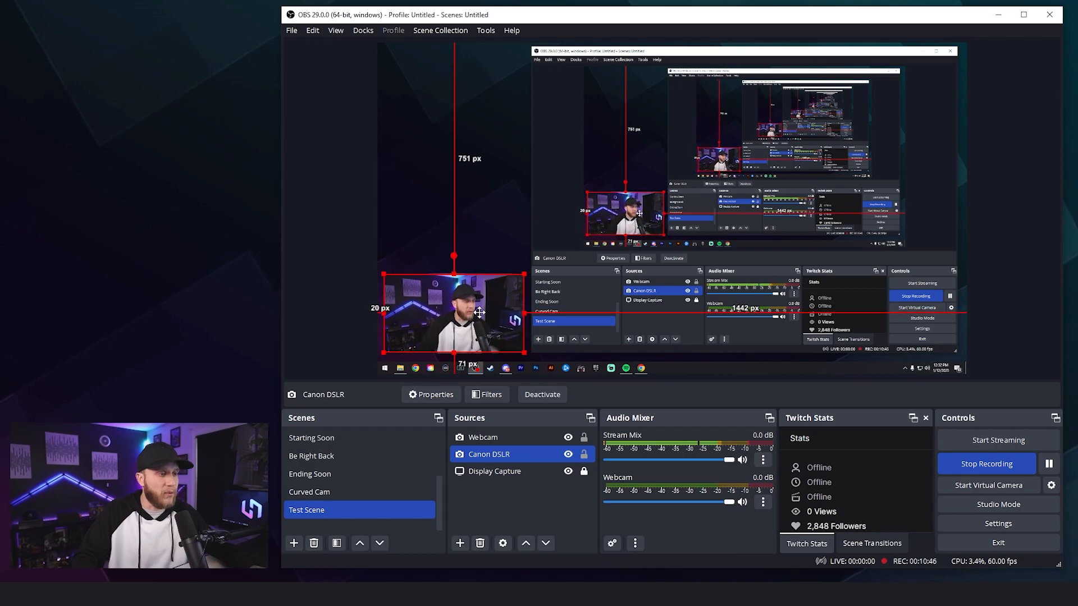
click(483, 436)
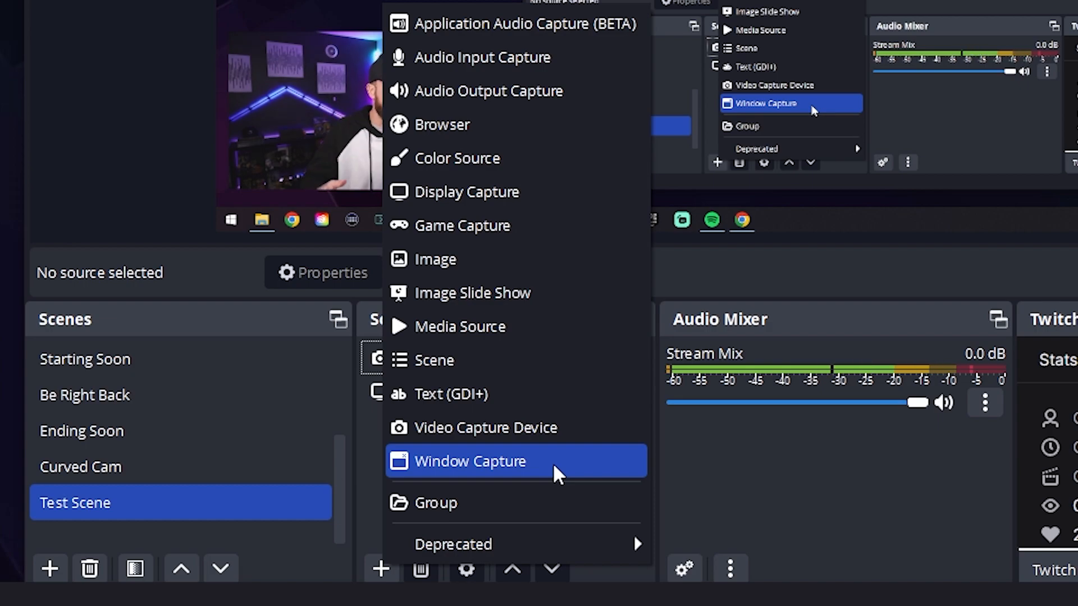
Add a Window Capture source named Google Sheets.
click(470, 461)
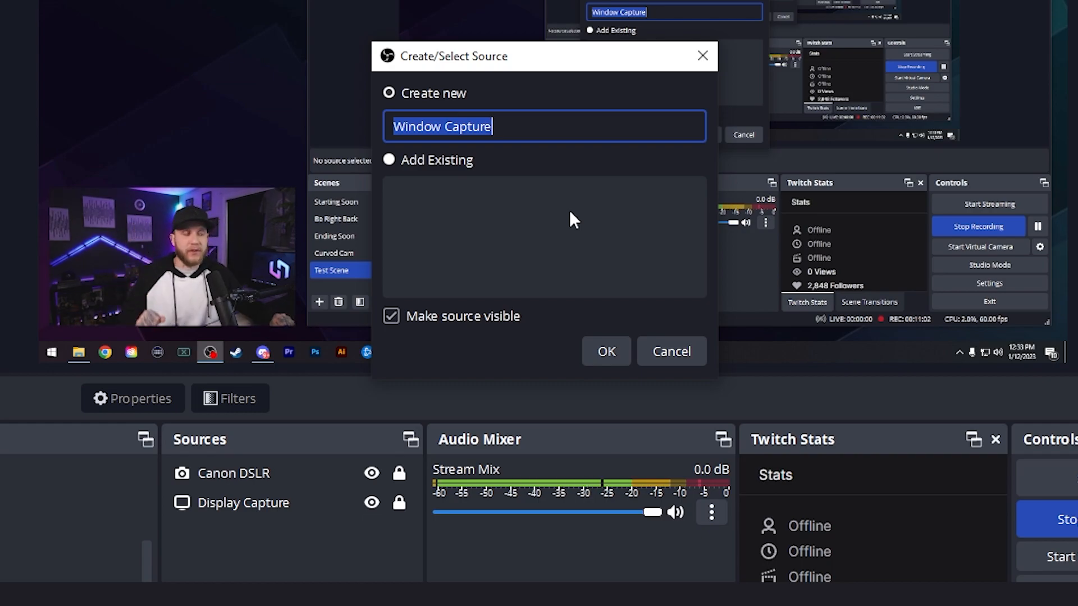
text(Google)
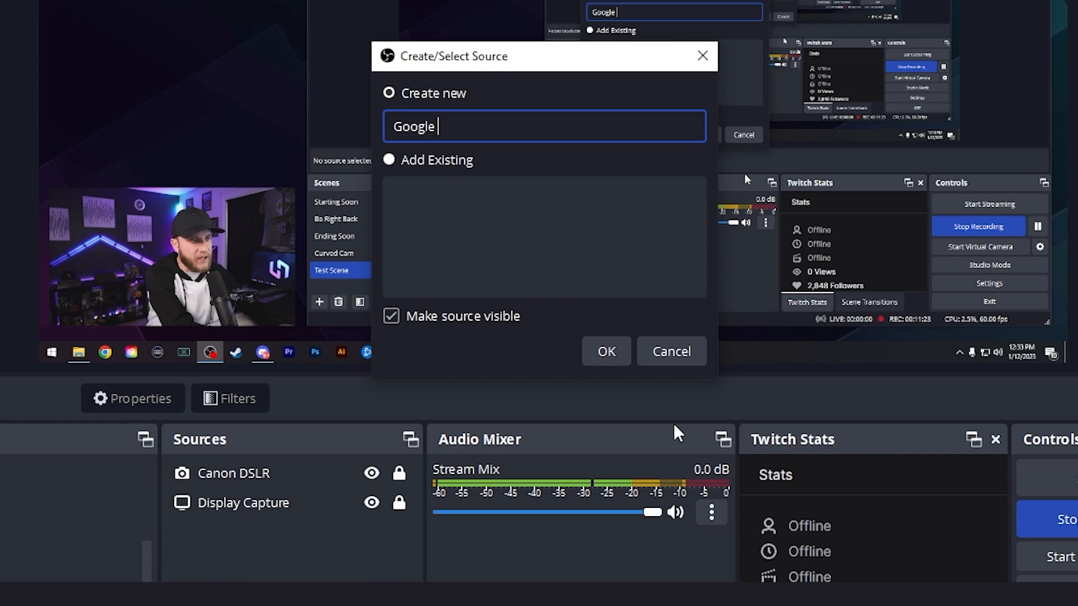
text(Sheets)
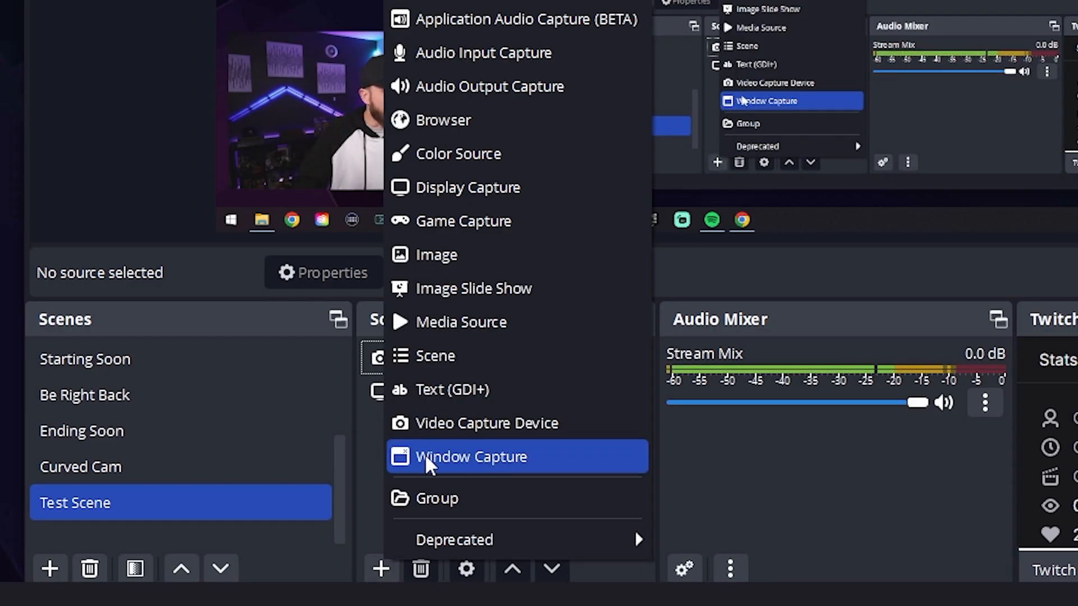
mouse_move(436, 499)
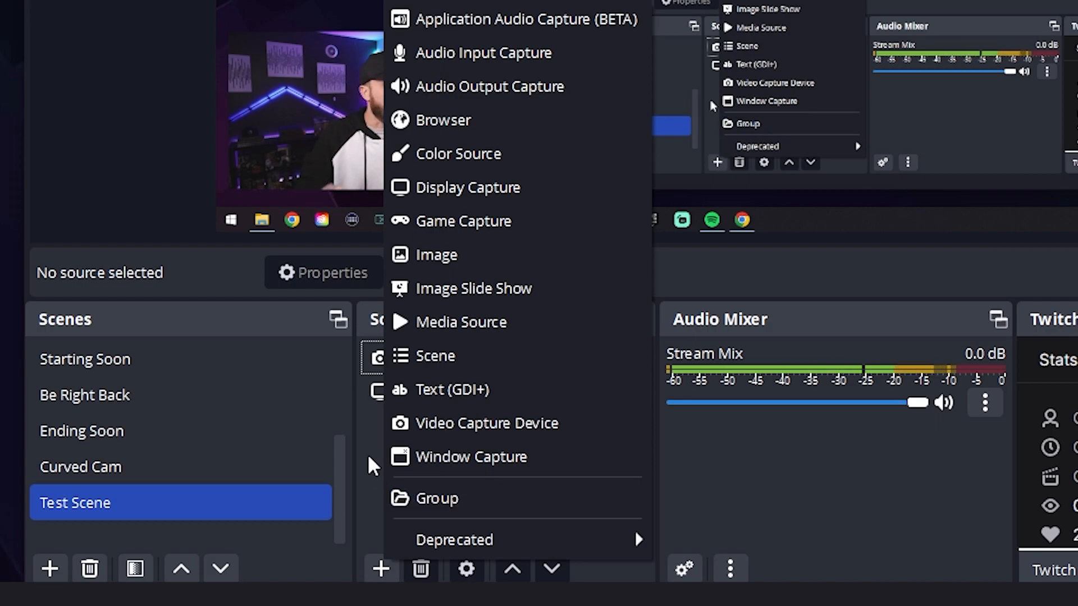
mouse_move(434, 356)
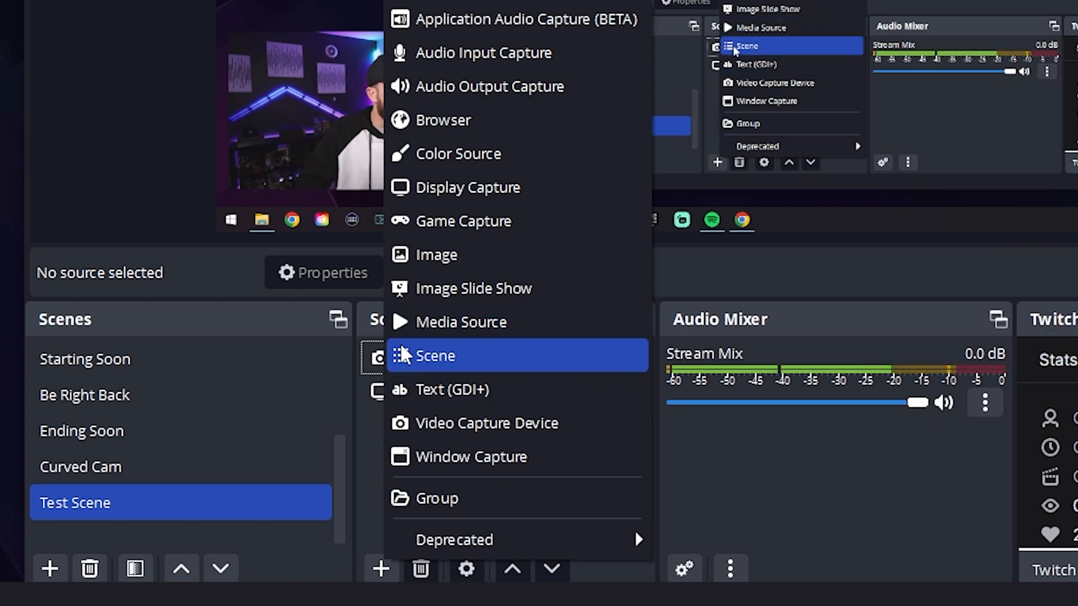
Add the Camera Border media source above Canon DSLR in Test Scene.
click(461, 323)
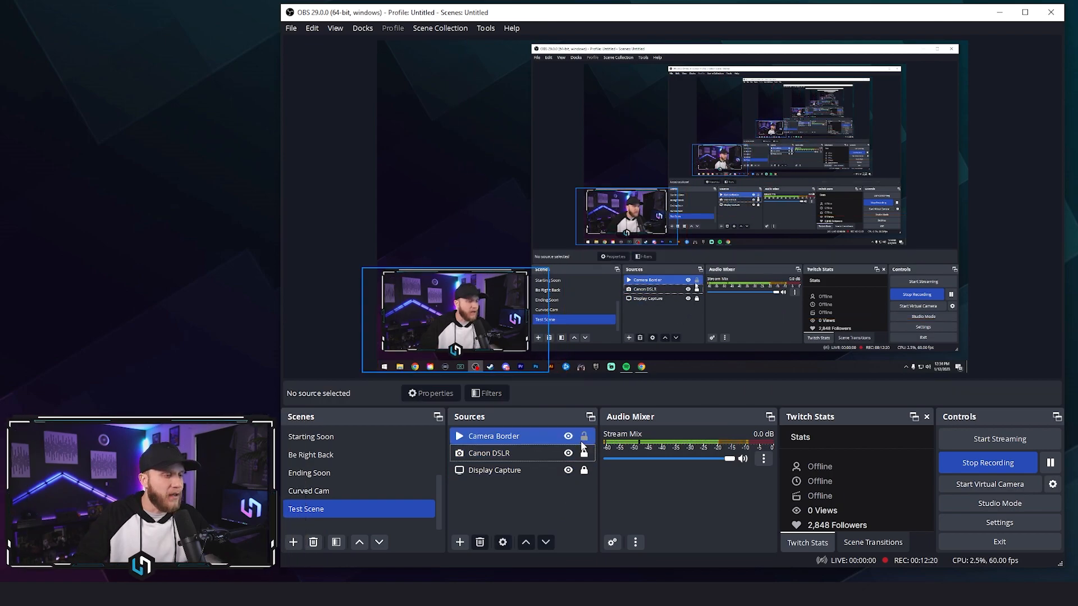
click(488, 453)
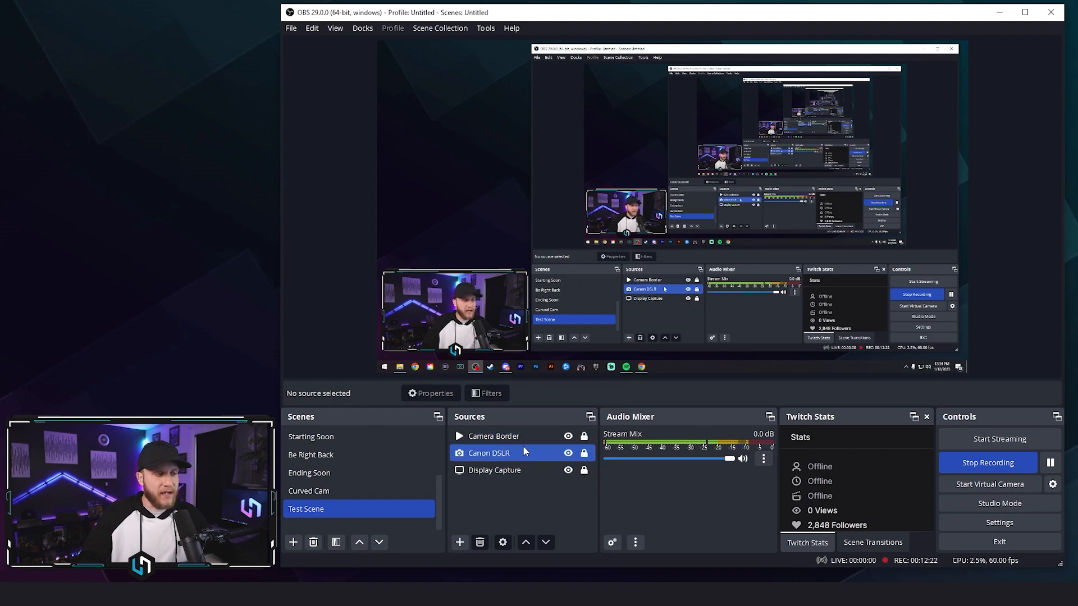
click(492, 435)
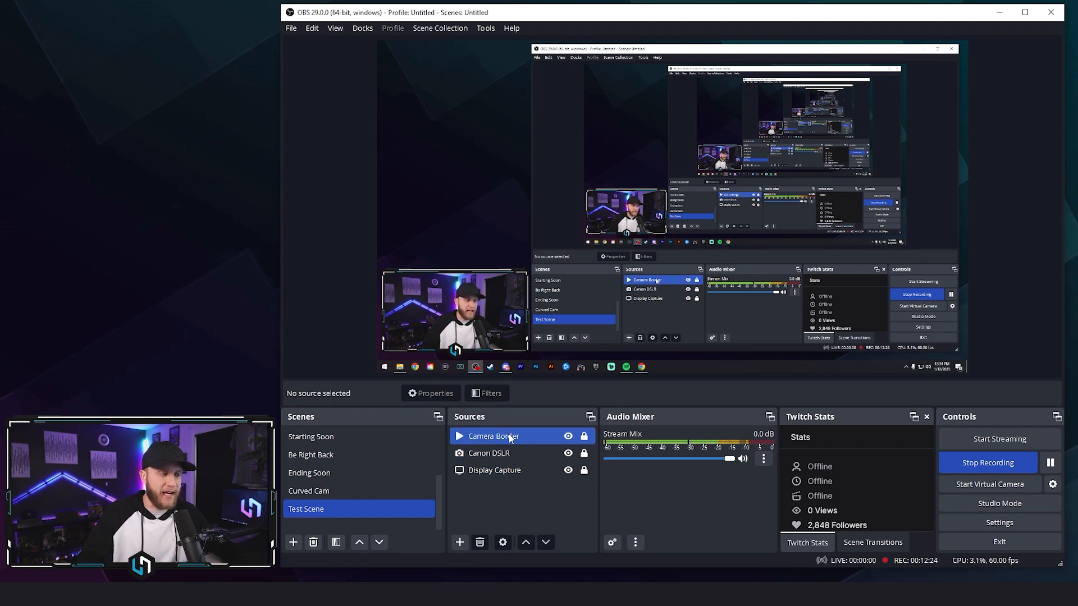
Select Canon DSLR and start creating a new Group source.
click(488, 452)
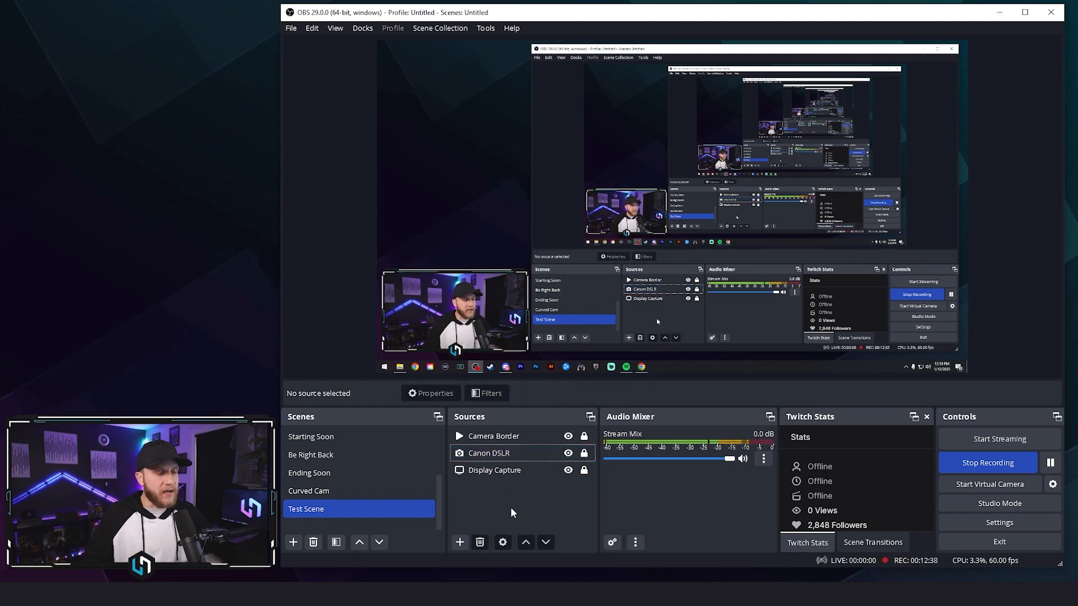
click(488, 452)
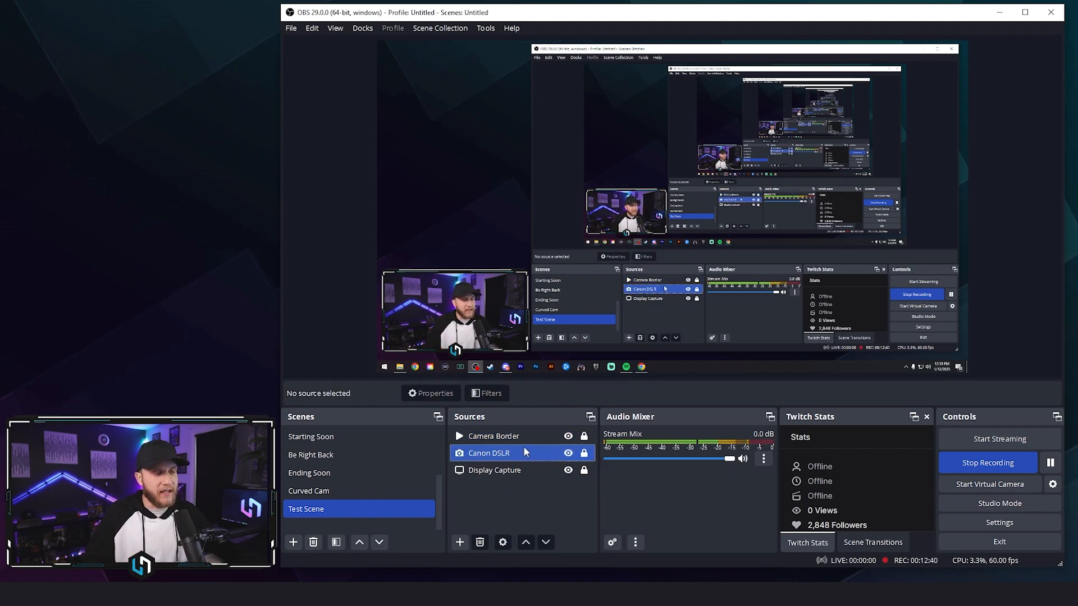
click(459, 542)
text(C)
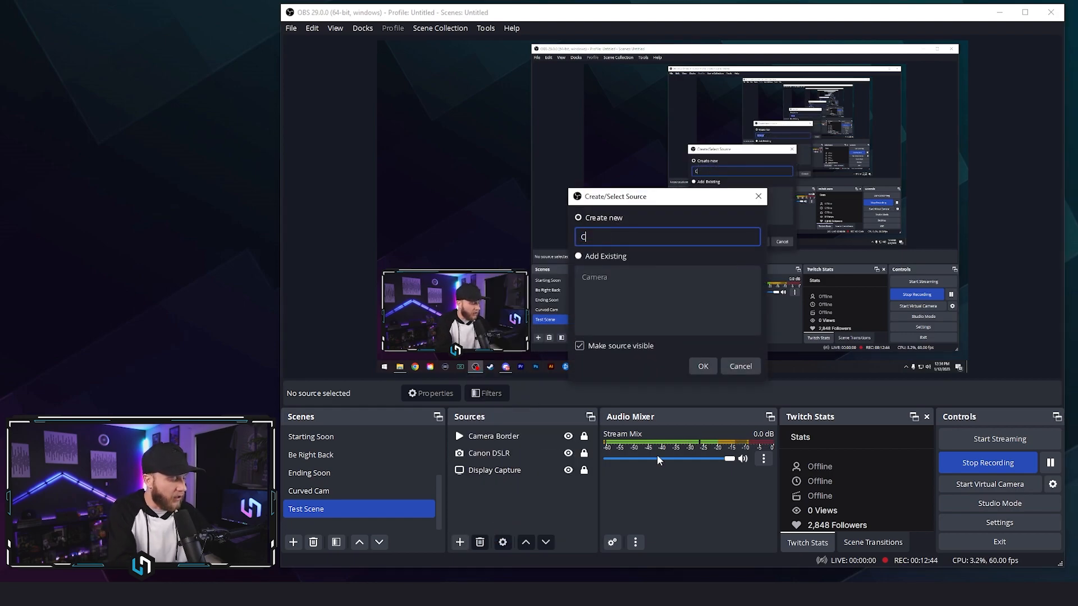
Create Camera Group and move Camera Border and Canon DSLR into it.
text(amera Group)
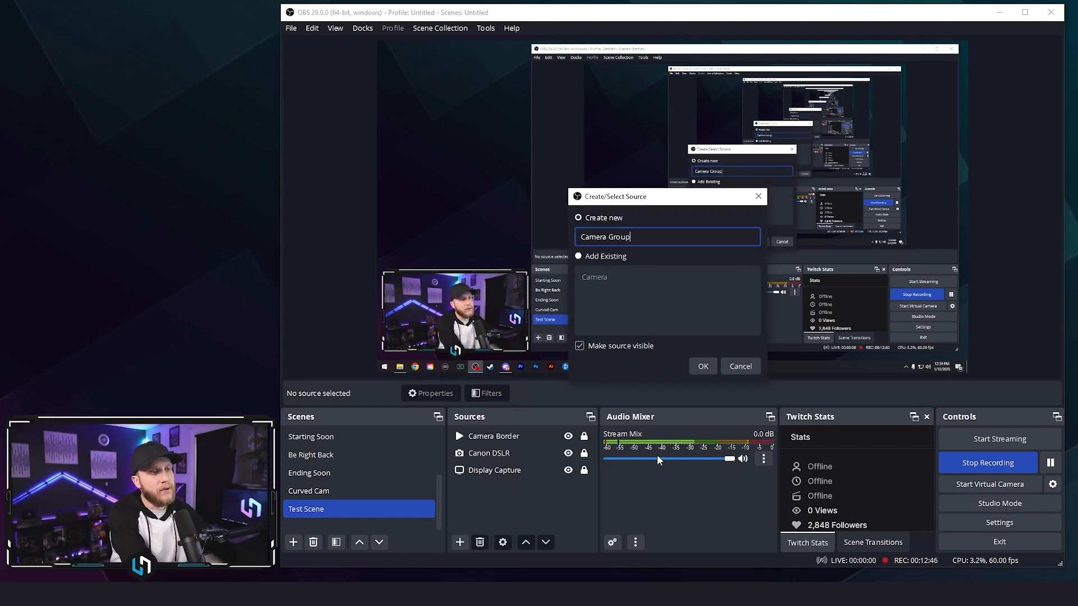
click(702, 366)
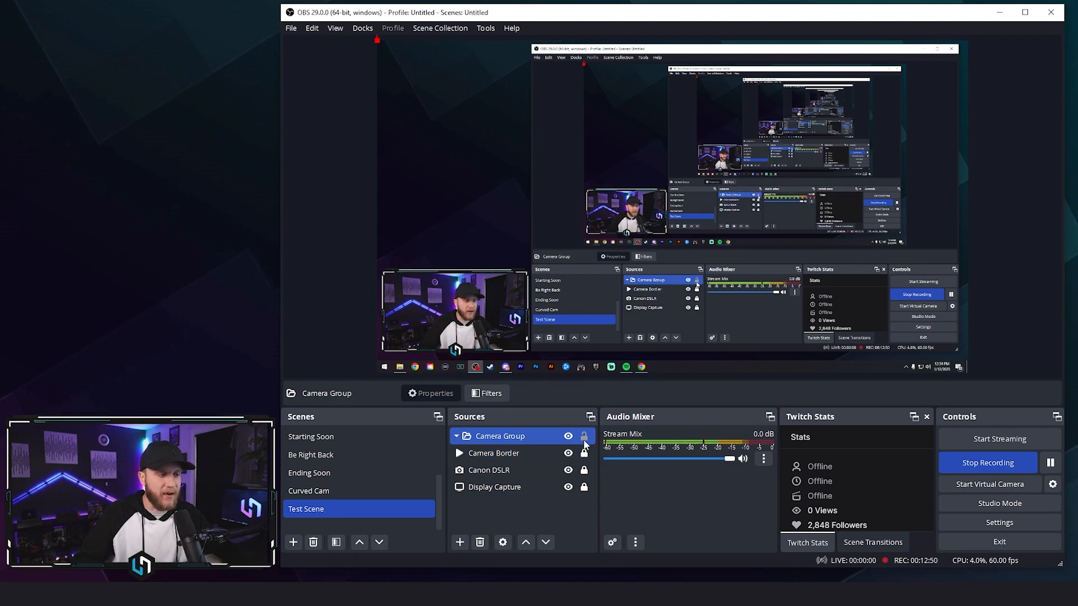
click(501, 453)
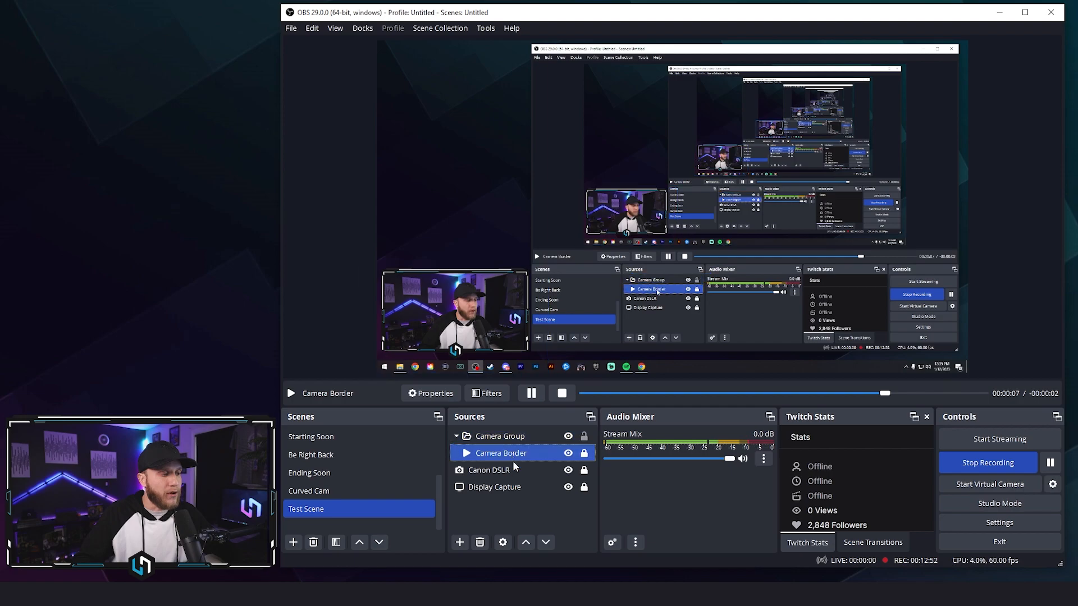
click(496, 452)
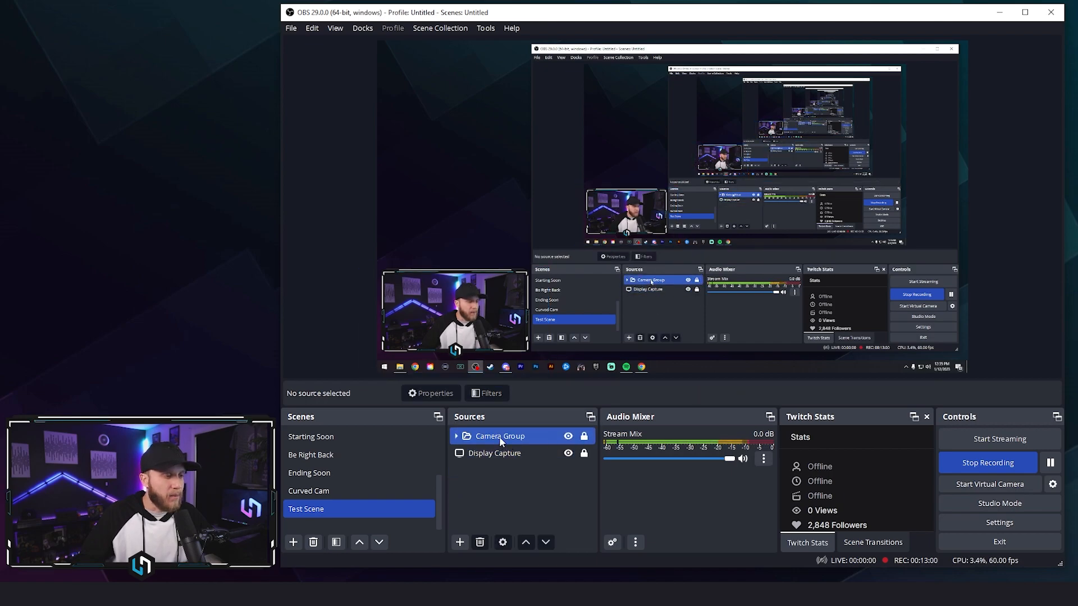
click(499, 435)
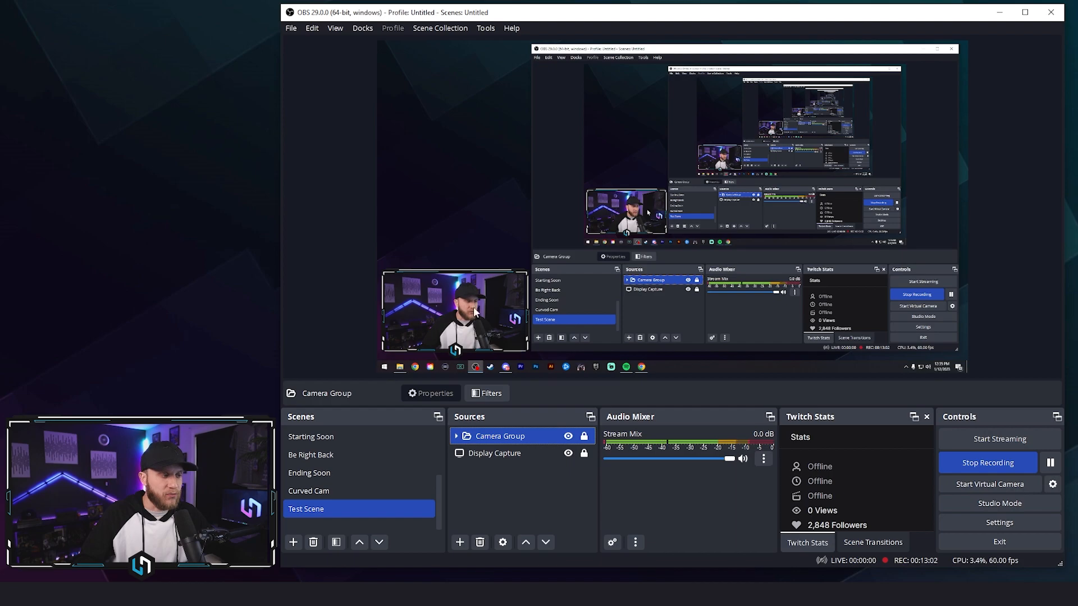